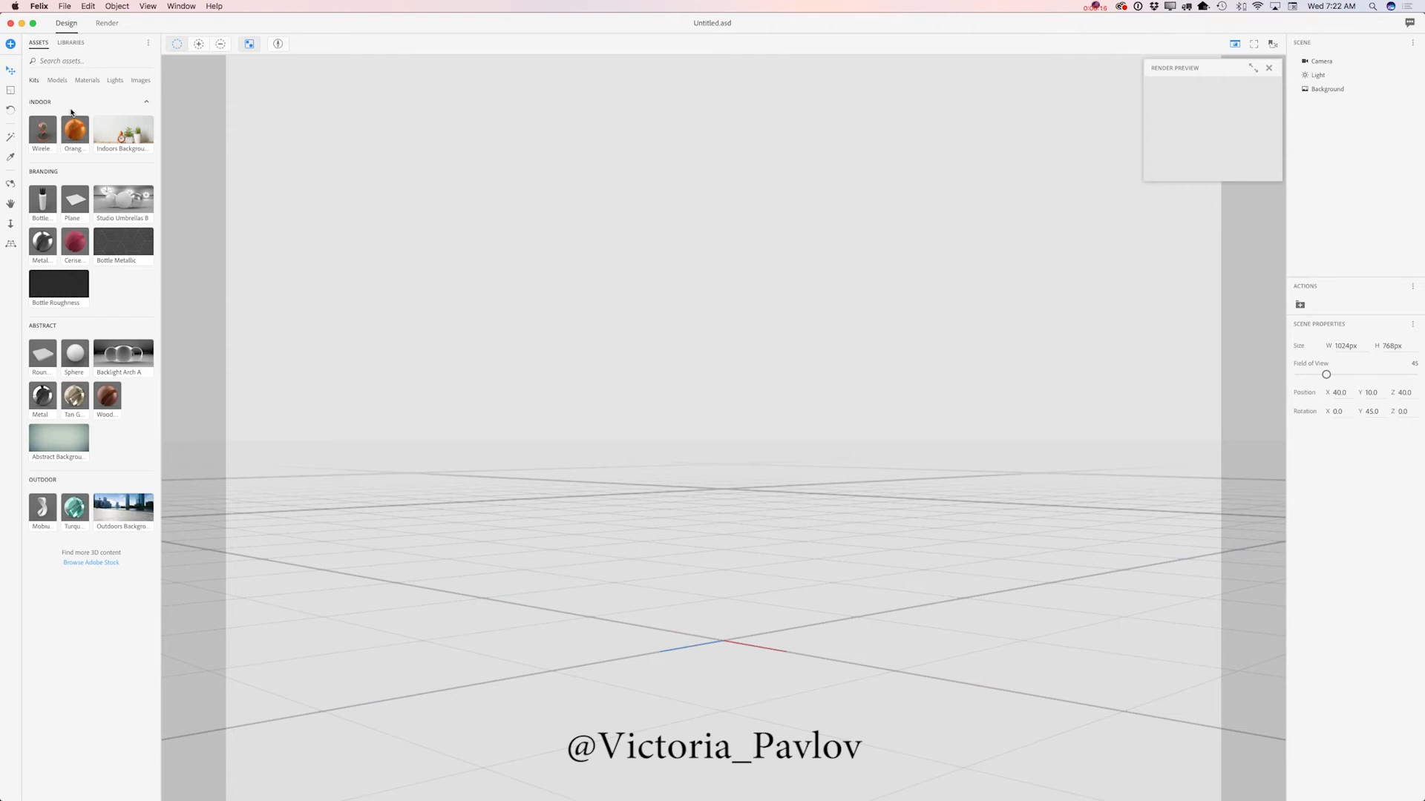
{"action": "mouse_move", "coordinate": [102, 154]}
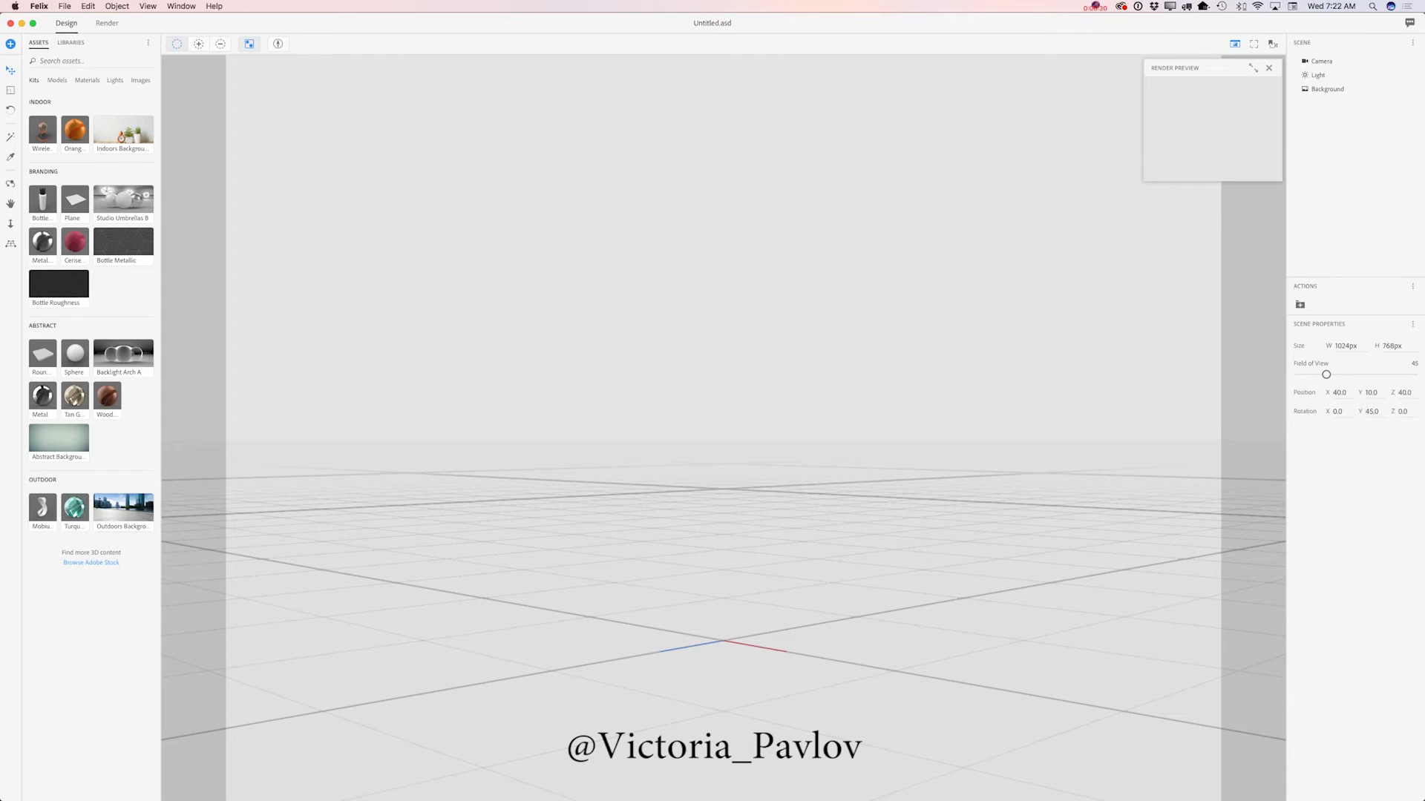
Browse the asset library's 3D models, materials and environment lights in turn
{"action": "left_click", "coordinate": [57, 80]}
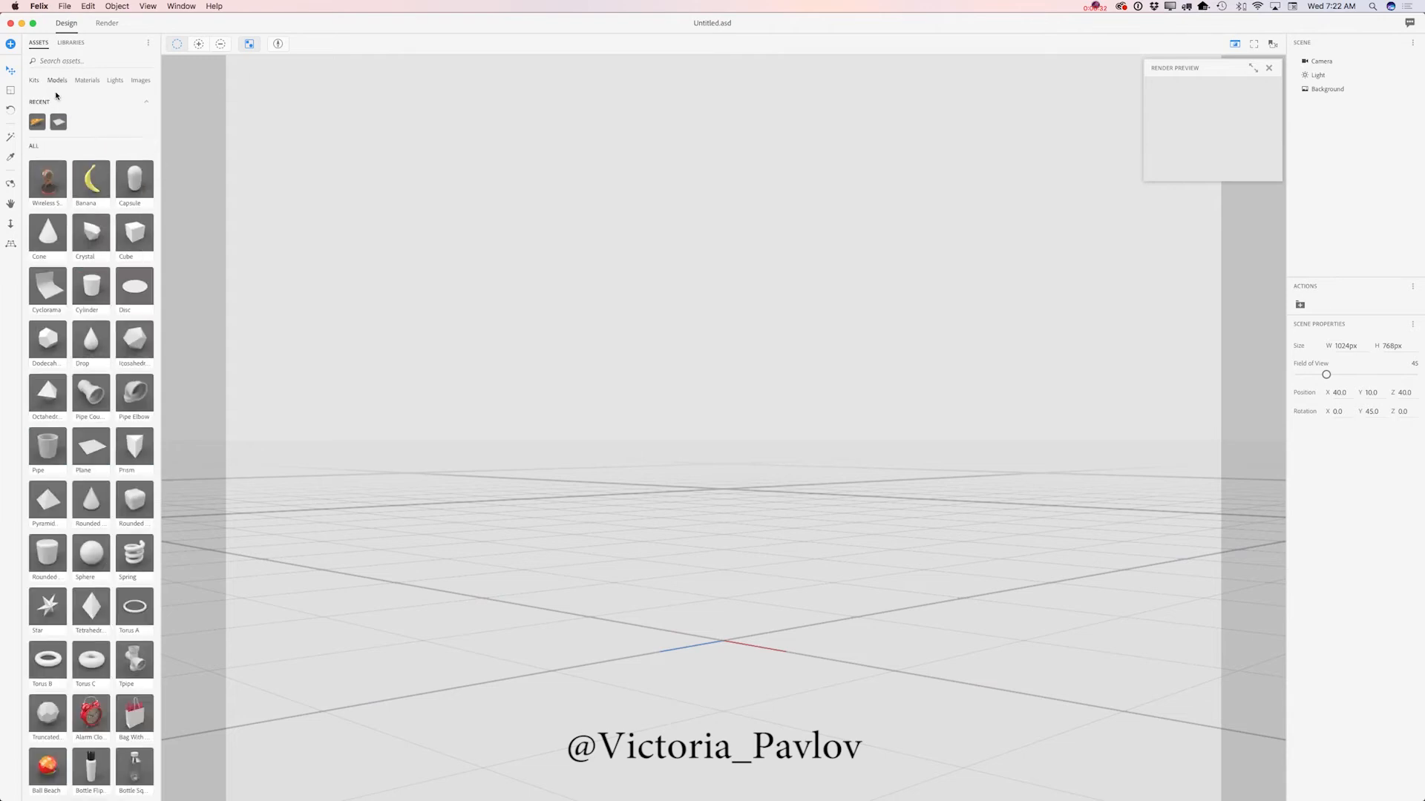
{"action": "left_click", "coordinate": [87, 80]}
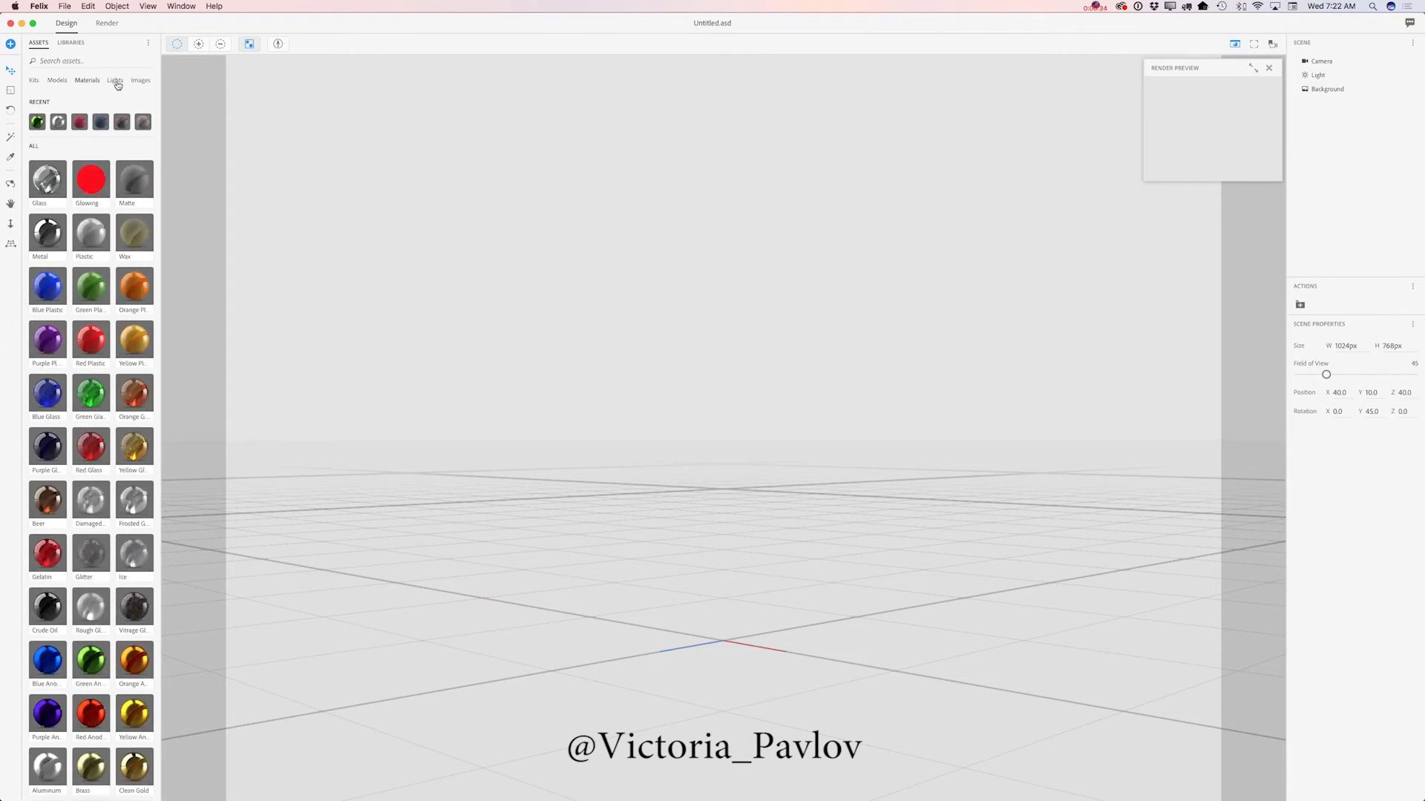
{"action": "left_click", "coordinate": [115, 80]}
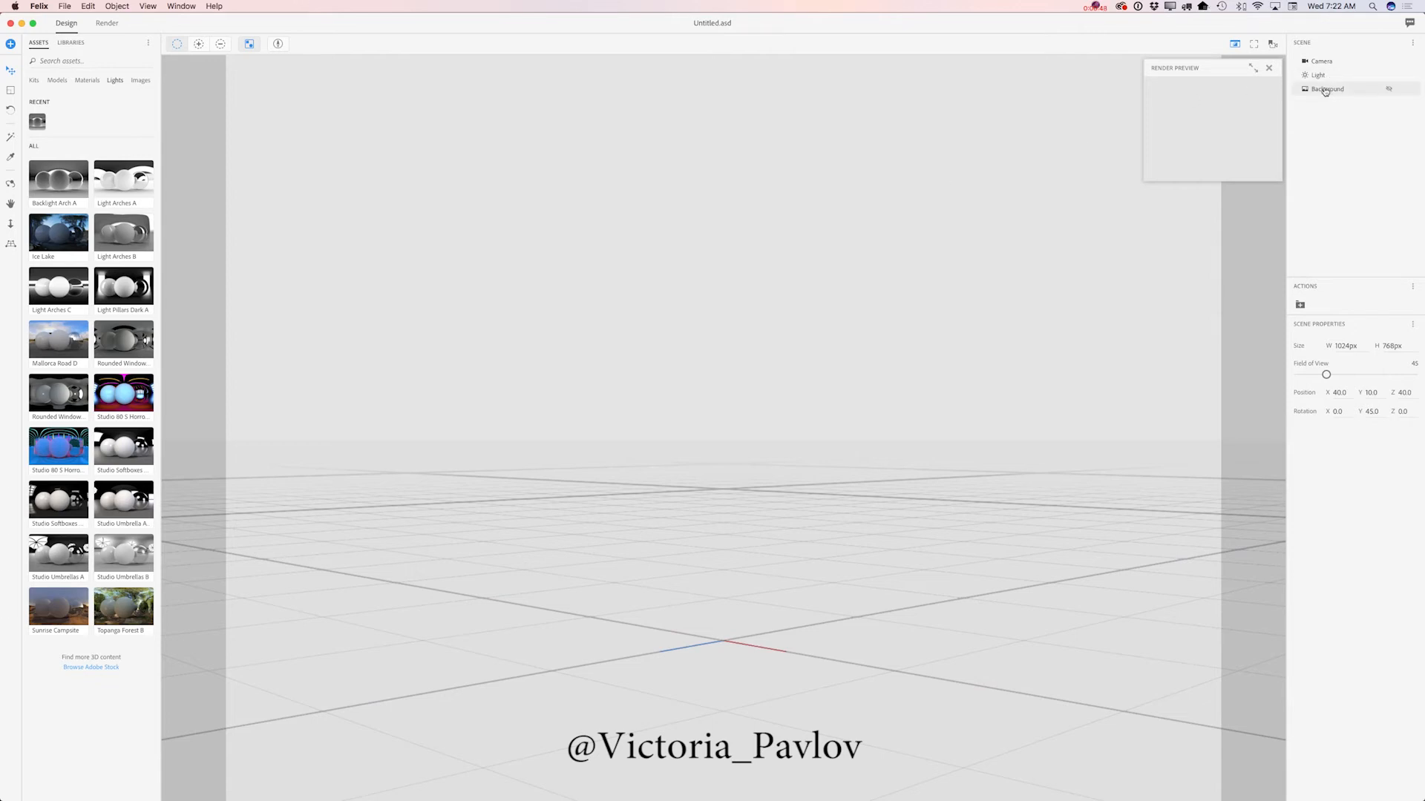
Load Nature-Light-273.jpg from Pictures > Demo as the scene background
{"action": "left_click", "coordinate": [1327, 88]}
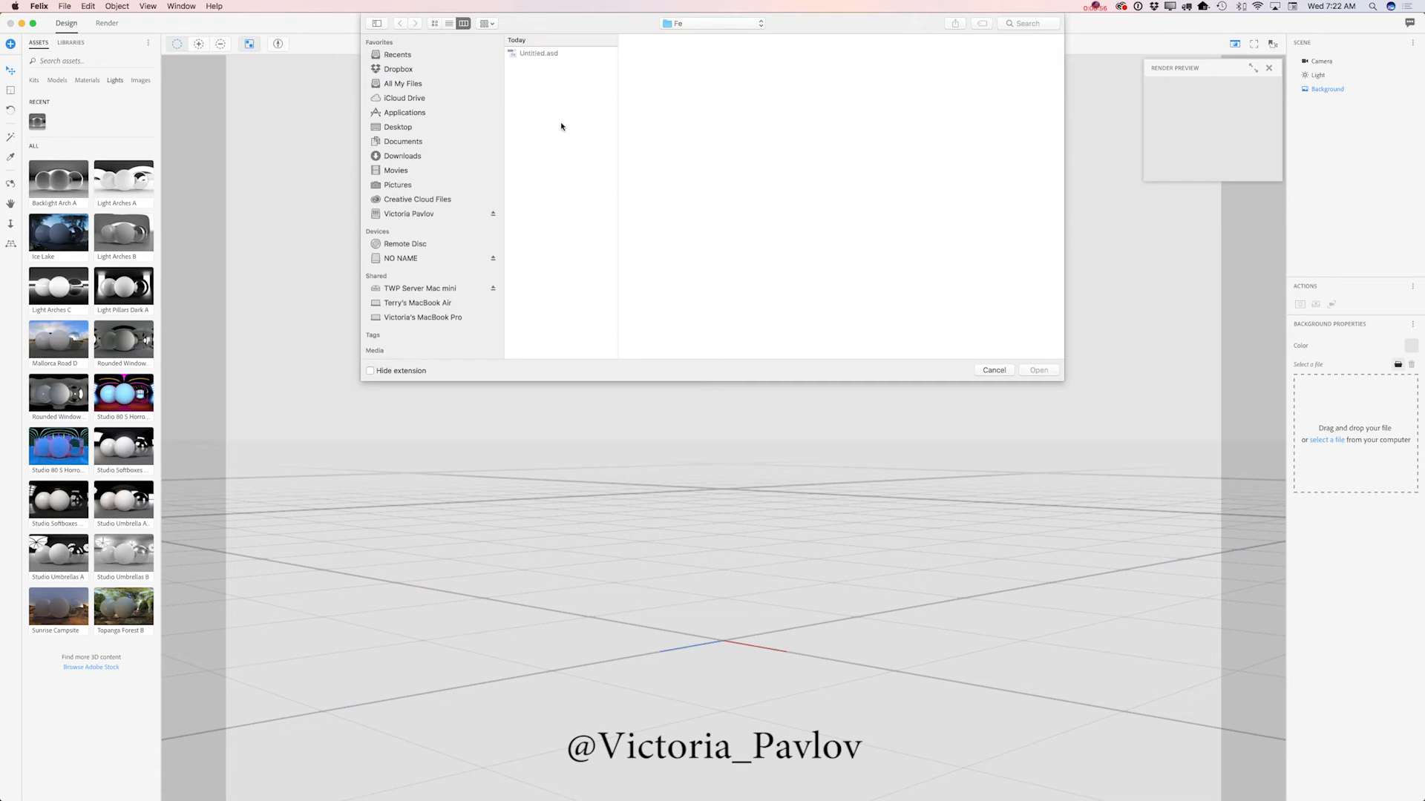
{"action": "left_click", "coordinate": [398, 184]}
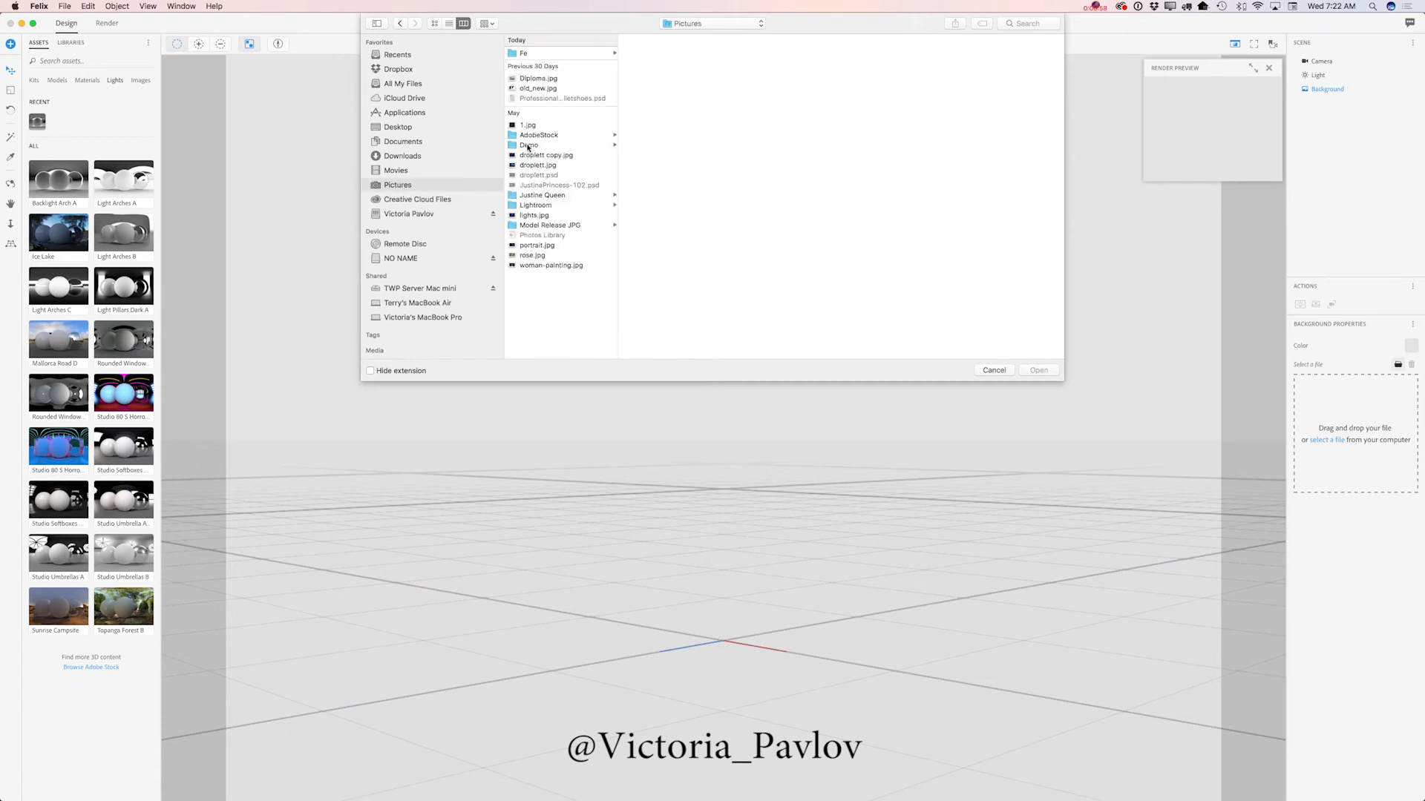
{"action": "left_click", "coordinate": [528, 144]}
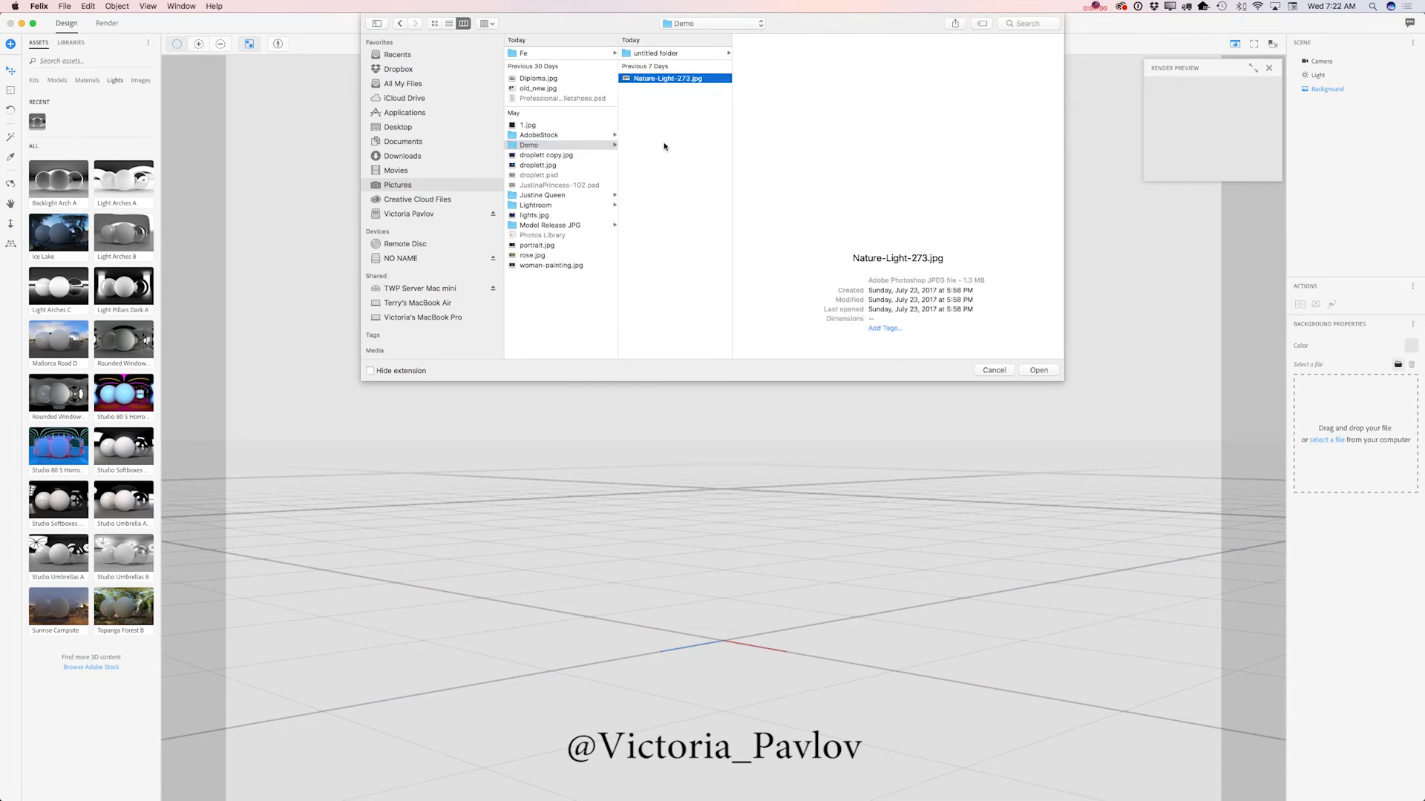
{"action": "left_click", "coordinate": [1037, 369]}
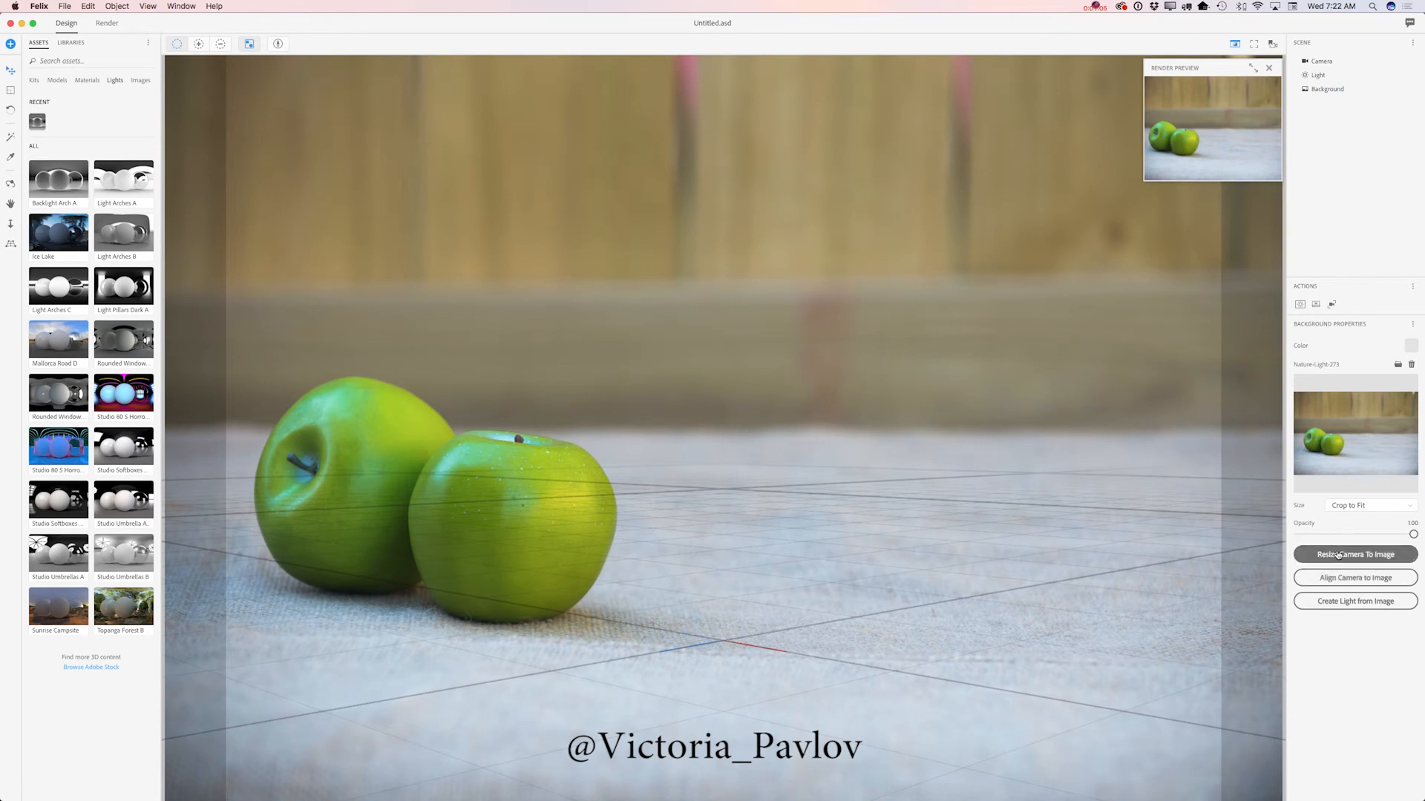
Resize the camera to the 6016 × 4016 px photo and show its properties
{"action": "left_click", "coordinate": [1355, 554]}
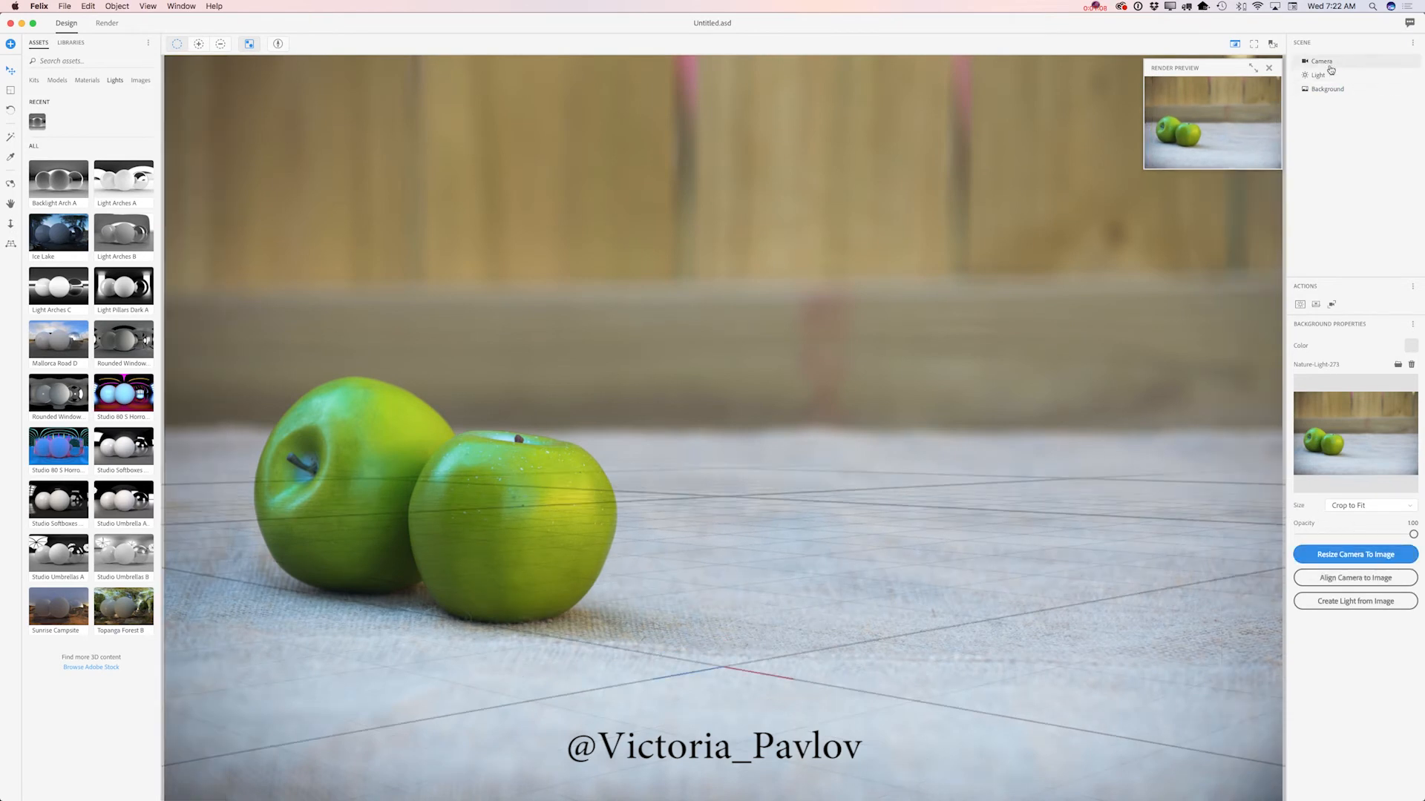
{"action": "left_click", "coordinate": [1320, 61]}
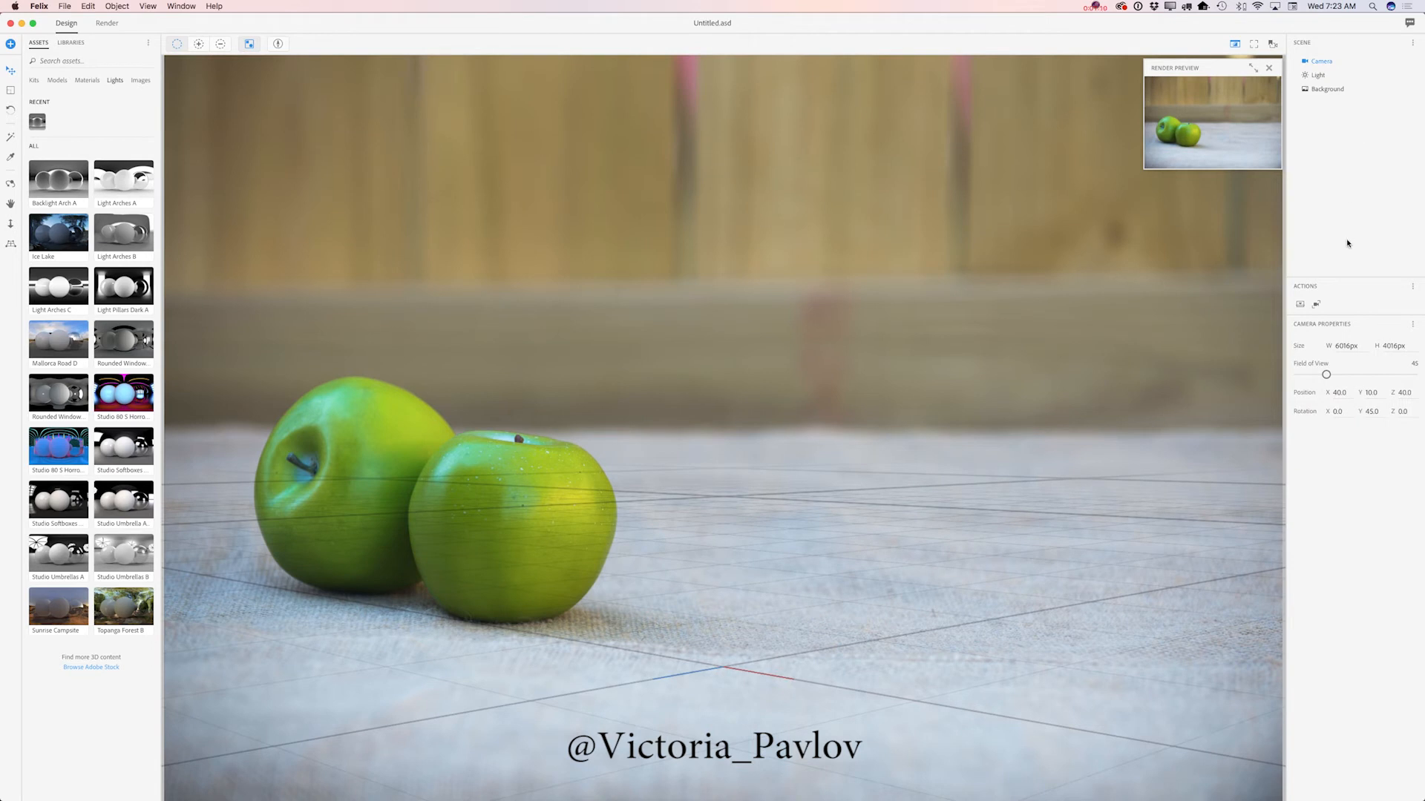
{"action": "mouse_move", "coordinate": [1282, 368]}
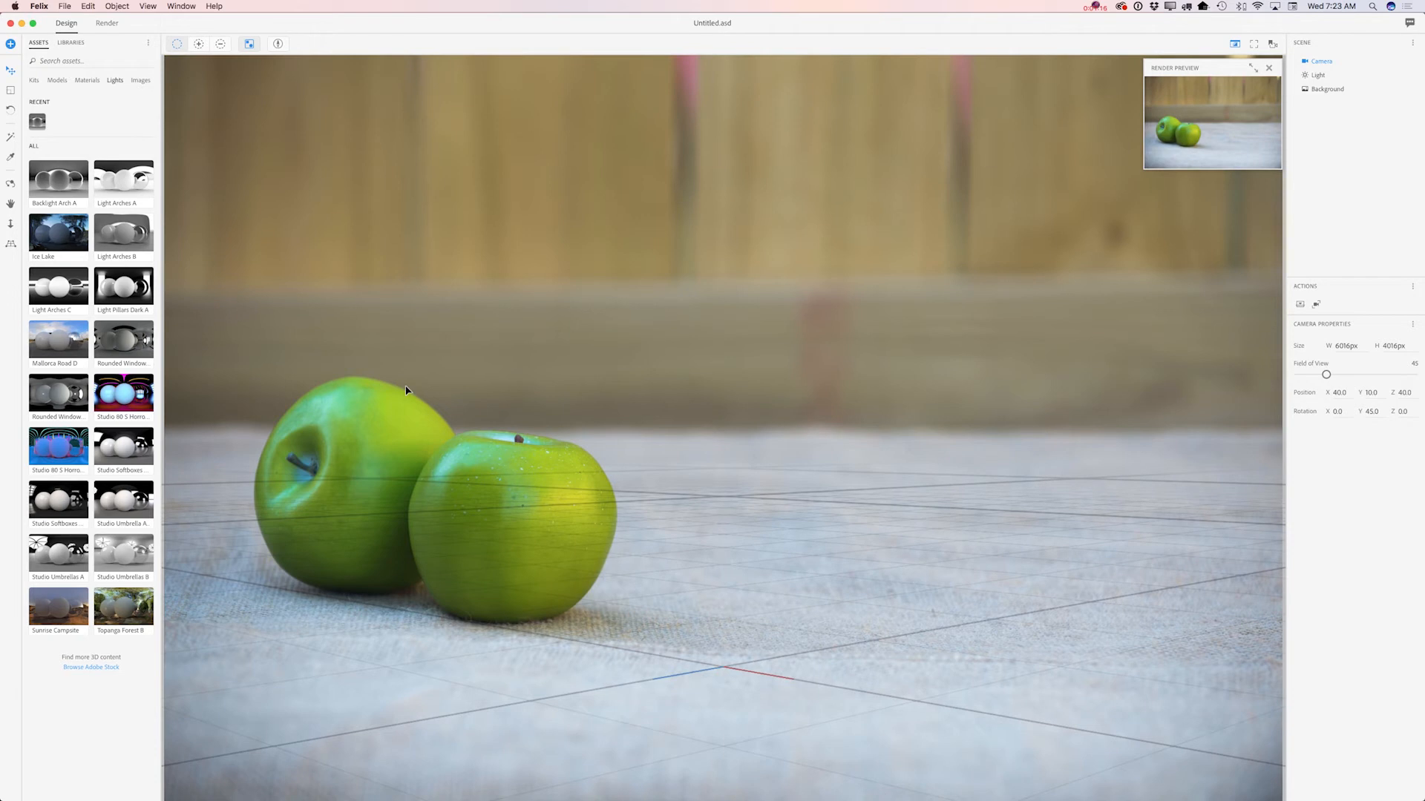
{"action": "mouse_move", "coordinate": [1082, 236]}
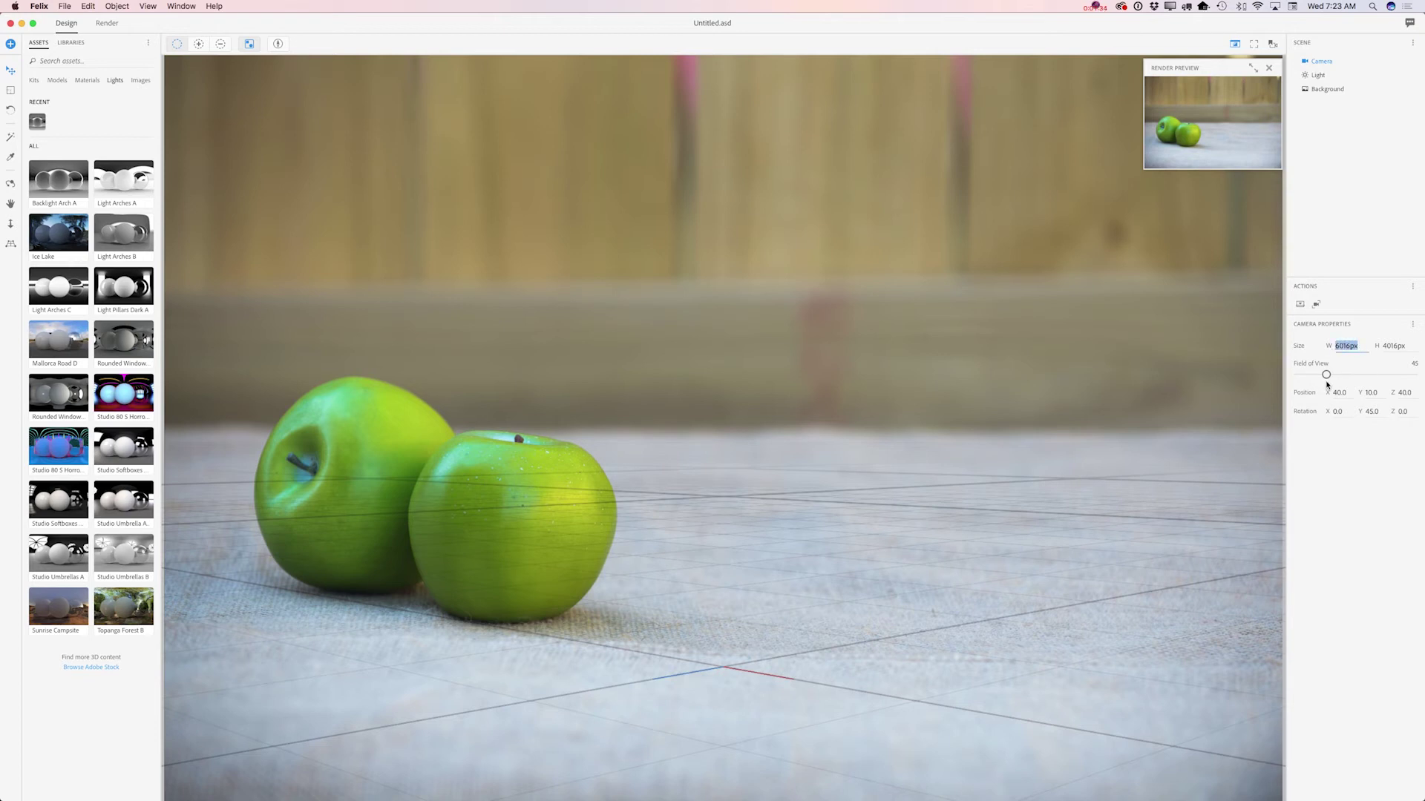
{"action": "mouse_move", "coordinate": [1192, 197]}
{"action": "type", "text": "977"}
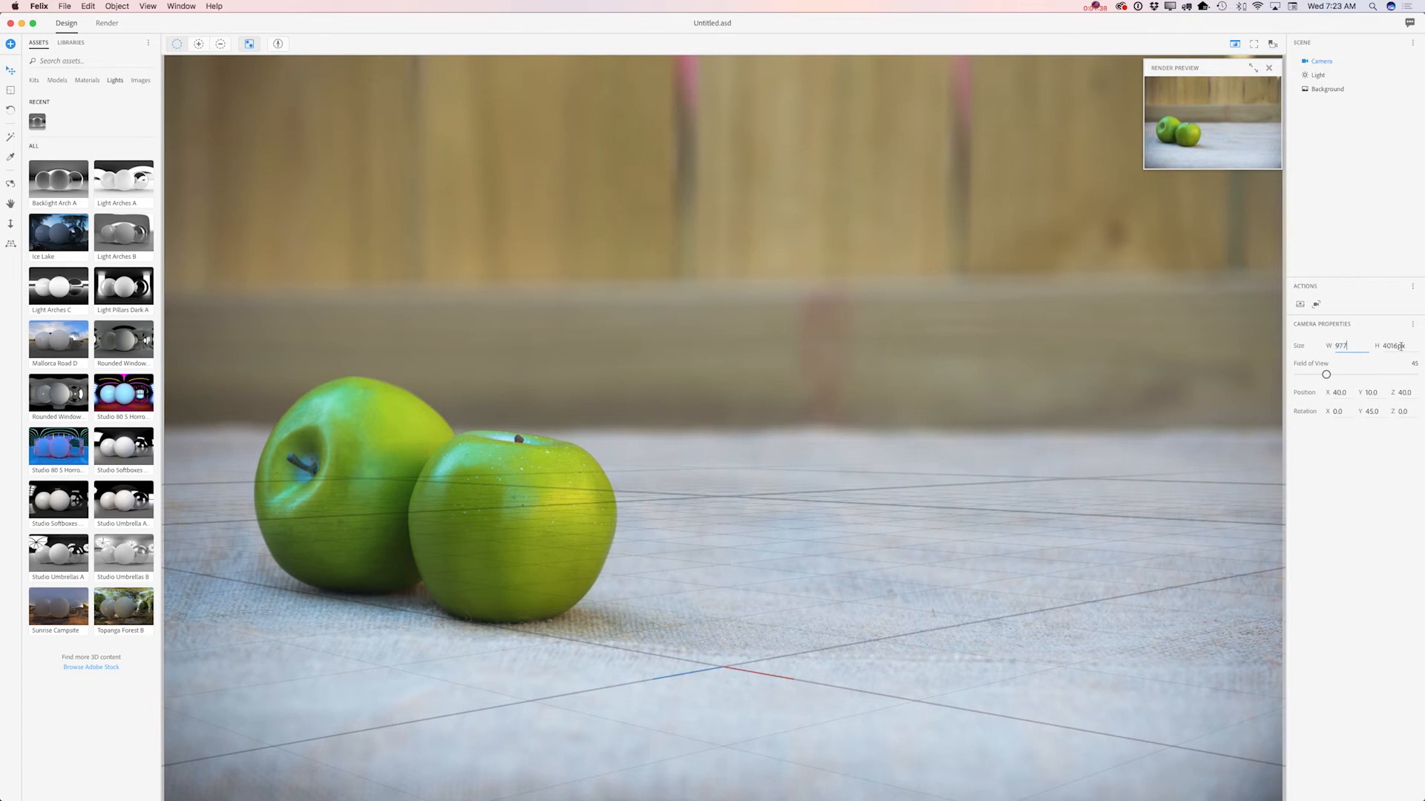
Change the camera height to 635 px for a 977 × 635 frame
{"action": "triple_click", "coordinate": [1393, 346]}
{"action": "type", "text": "6"}
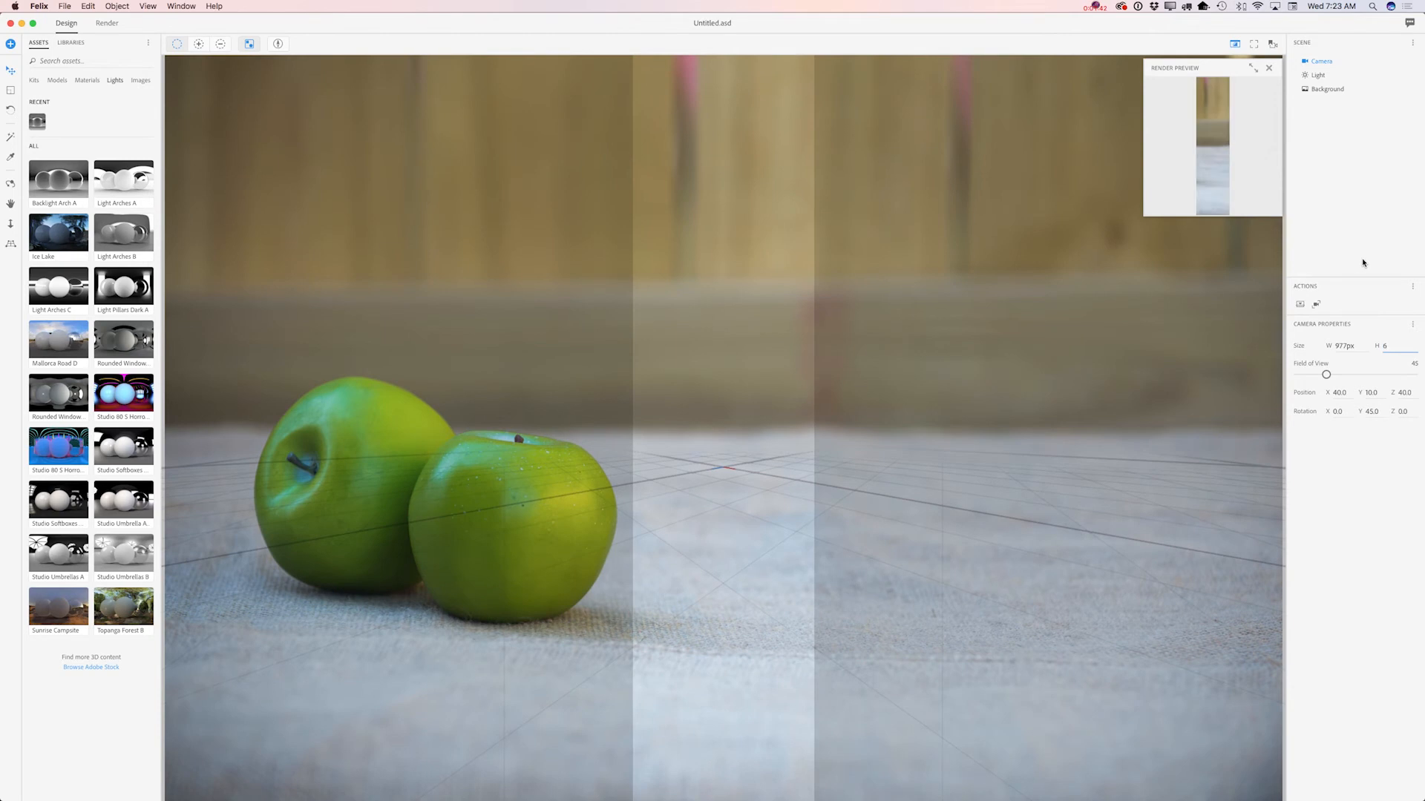
{"action": "type", "text": "35px"}
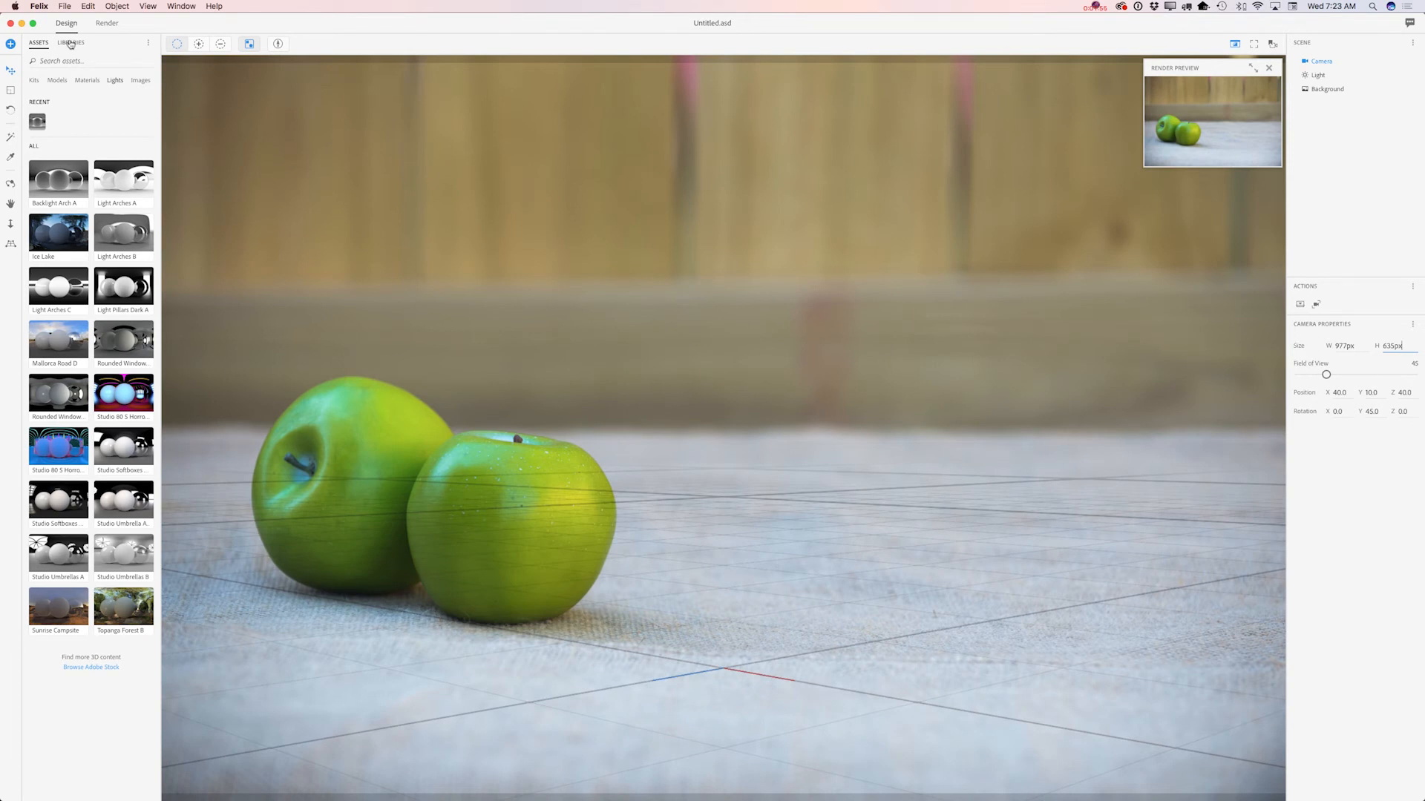
Switch to the Felix library and scroll its stock models toward Can Drink
{"action": "left_click", "coordinate": [71, 43]}
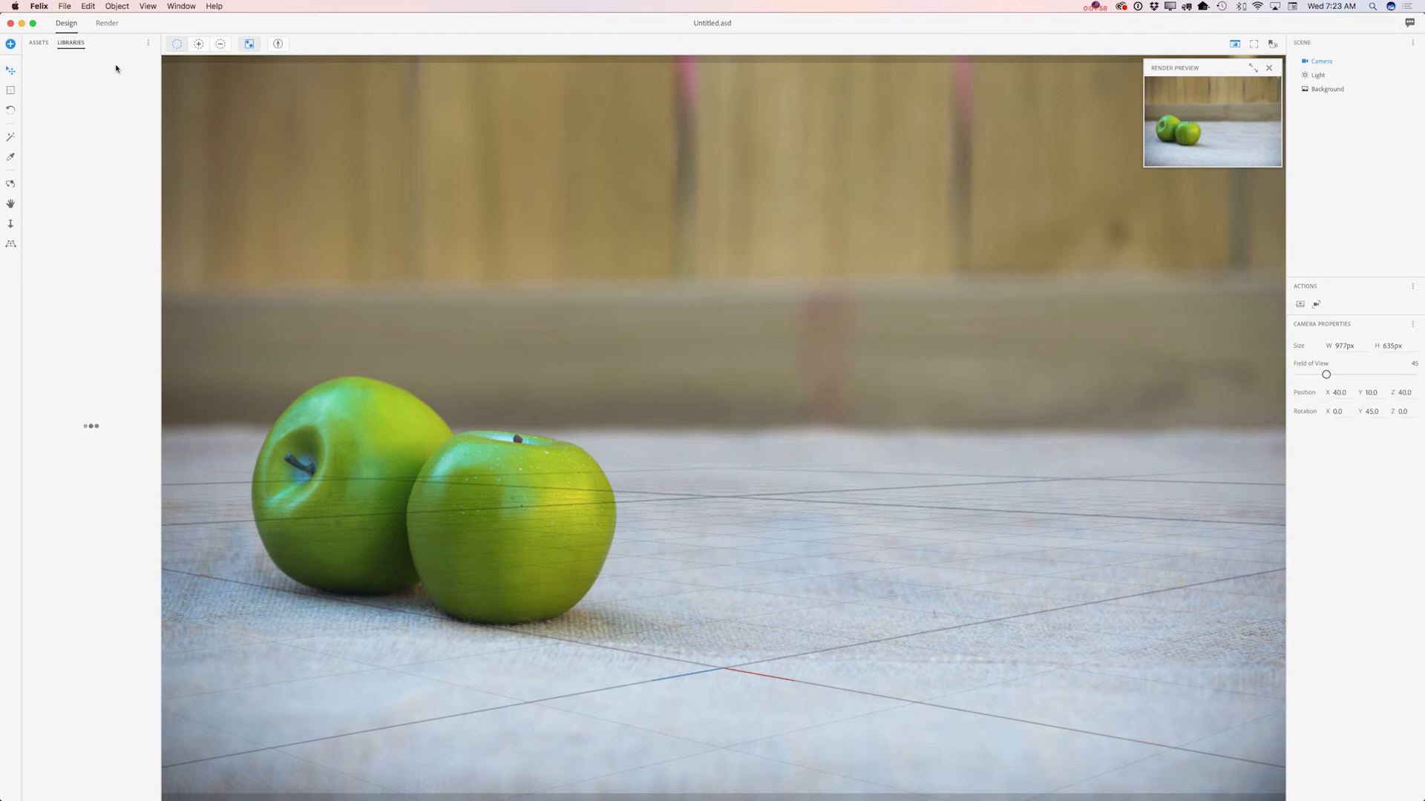
{"action": "left_click", "coordinate": [70, 43]}
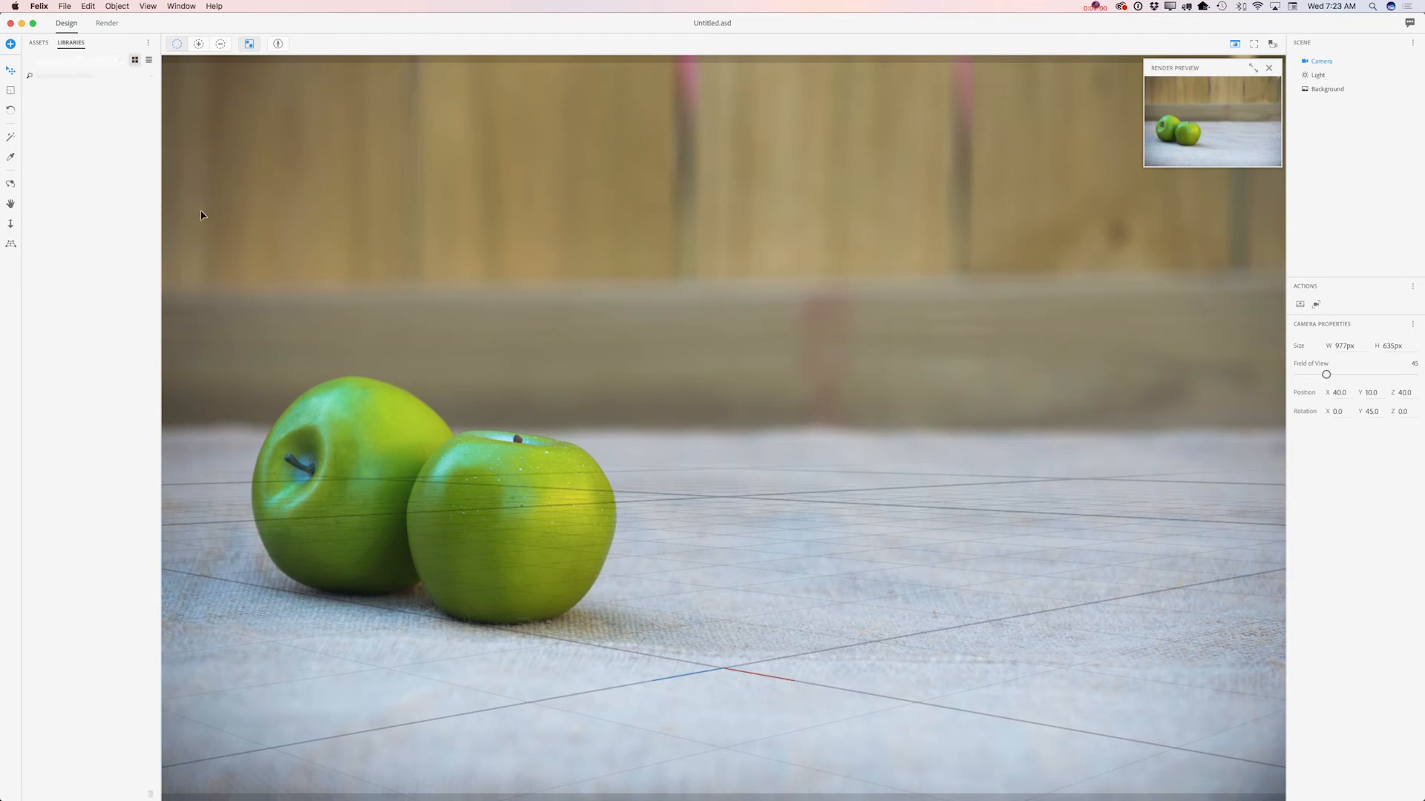
{"action": "left_click", "coordinate": [77, 60]}
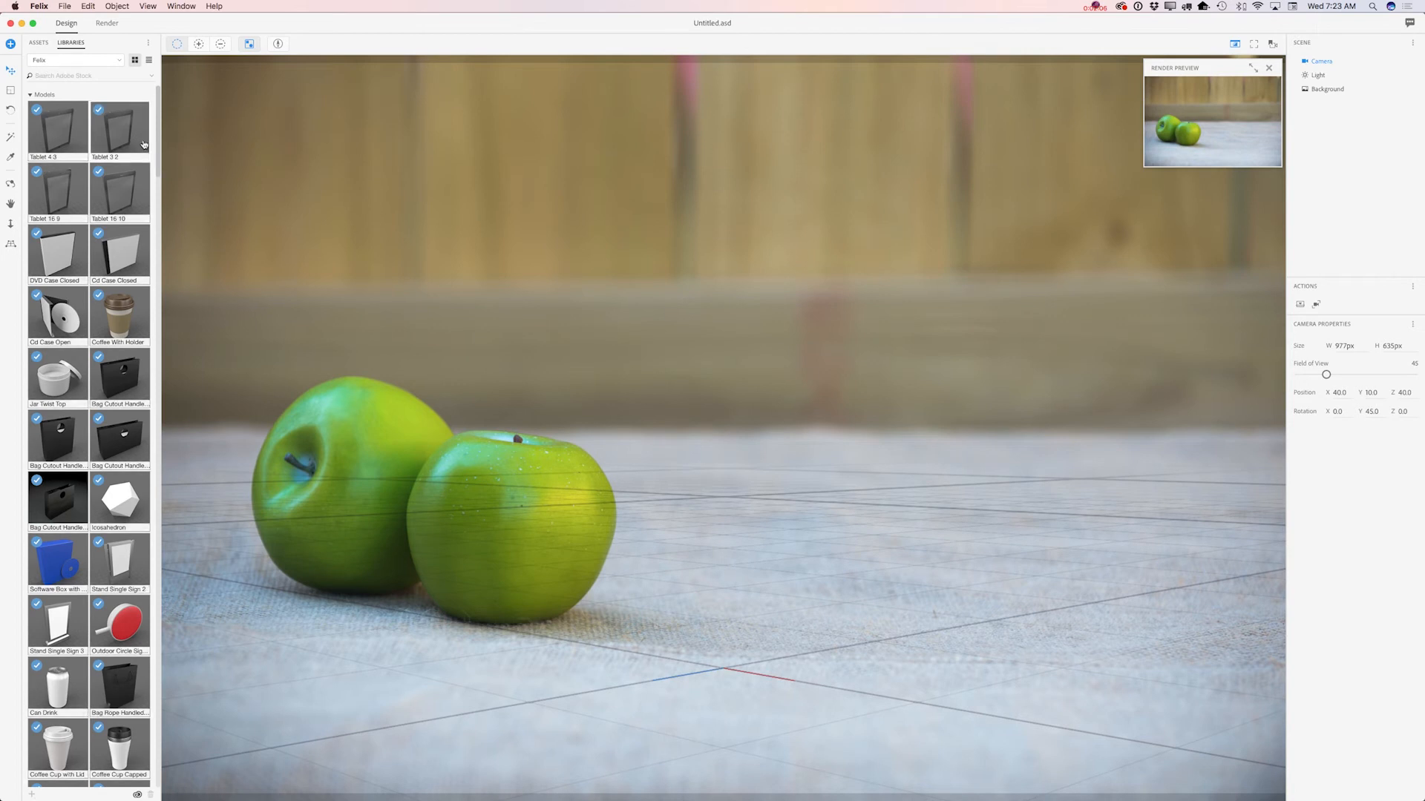
{"action": "mouse_move", "coordinate": [160, 156]}
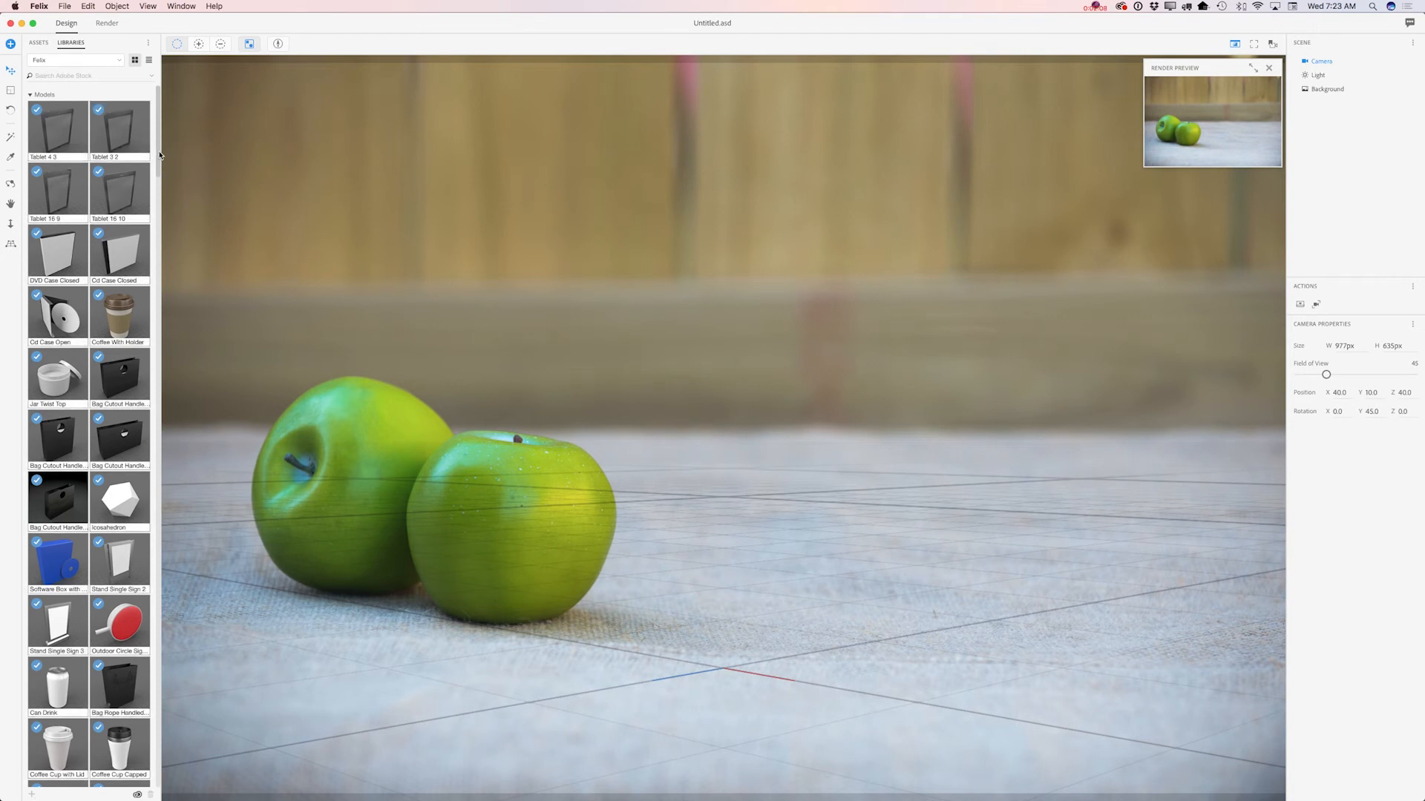
{"action": "scroll", "scroll_direction": "down", "scroll_amount": 3}
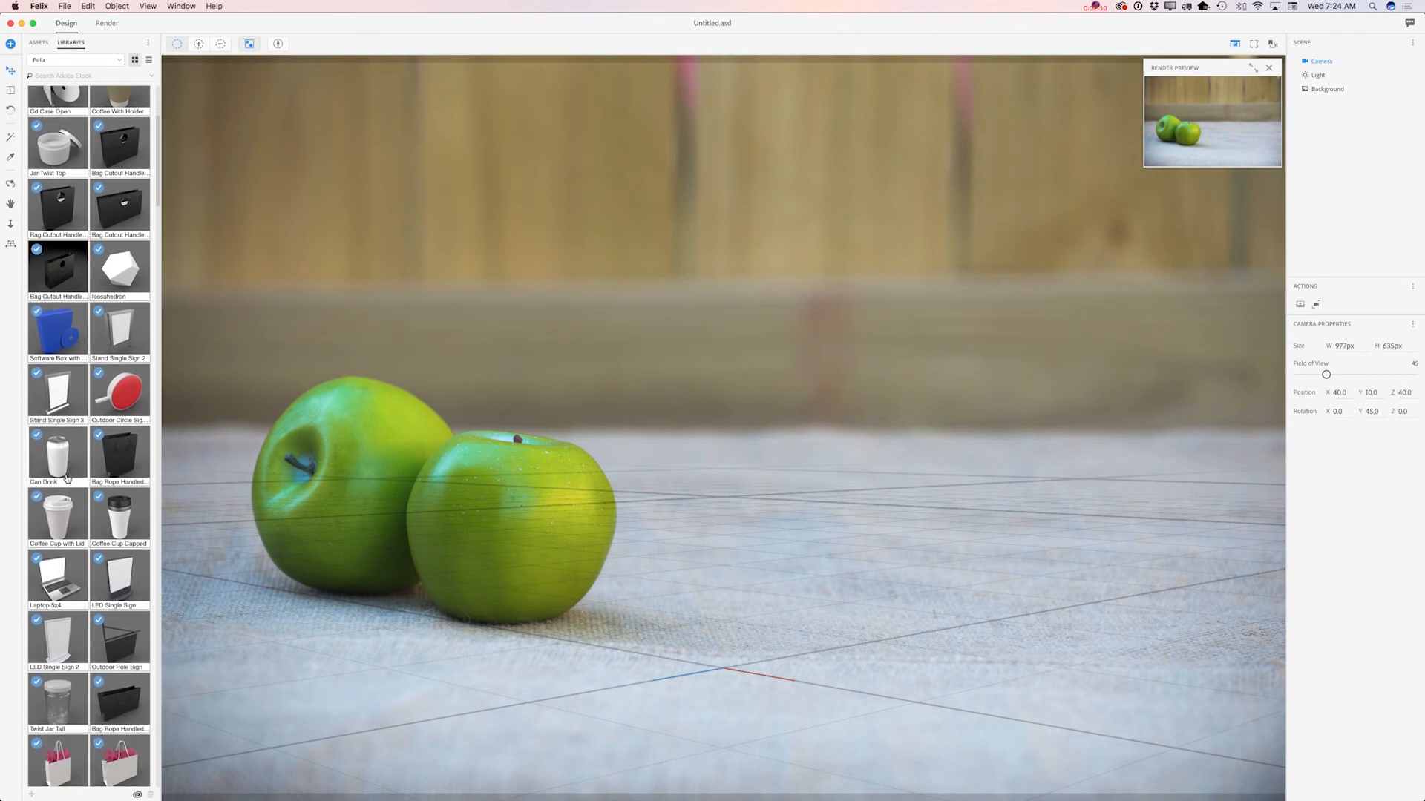
{"action": "mouse_move", "coordinate": [58, 453]}
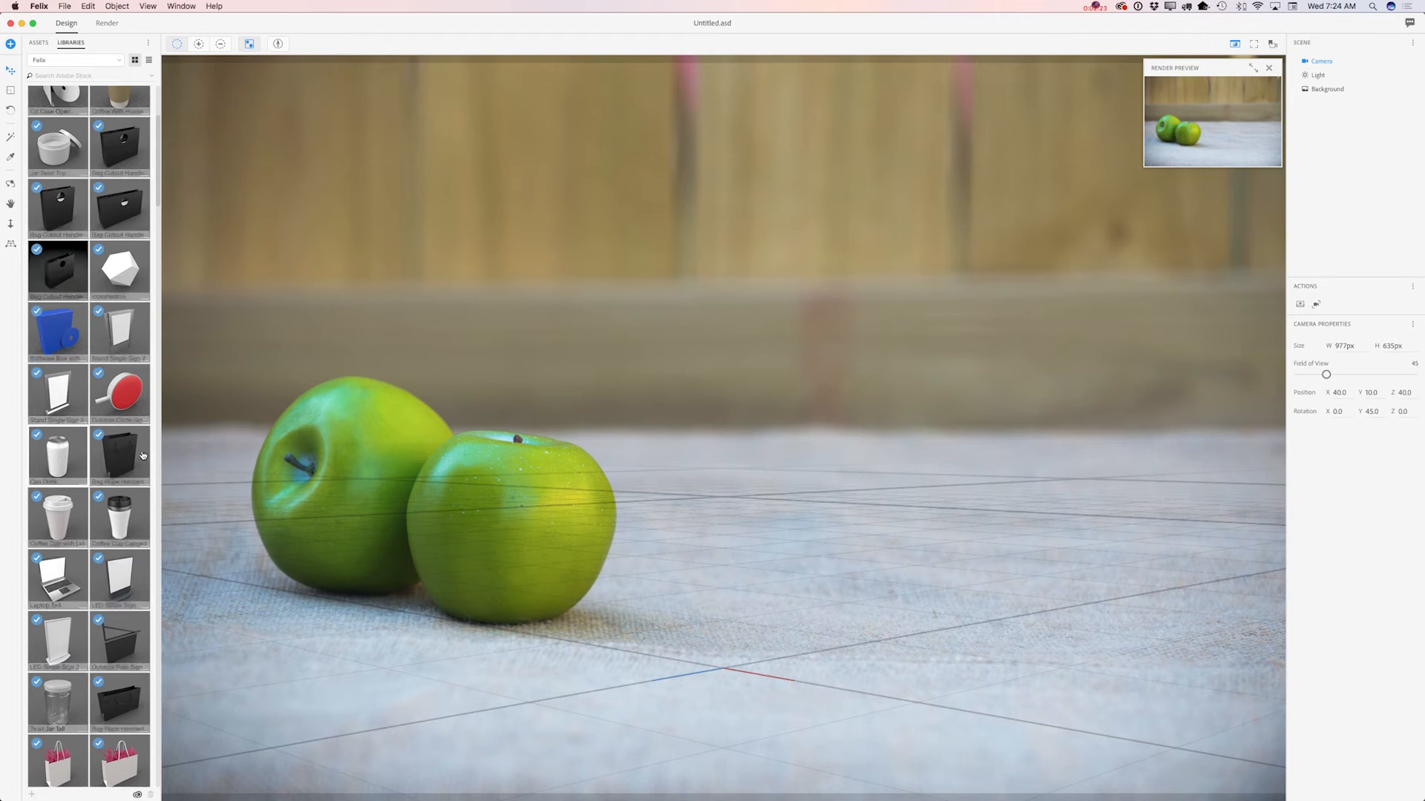
{"action": "mouse_move", "coordinate": [58, 454]}
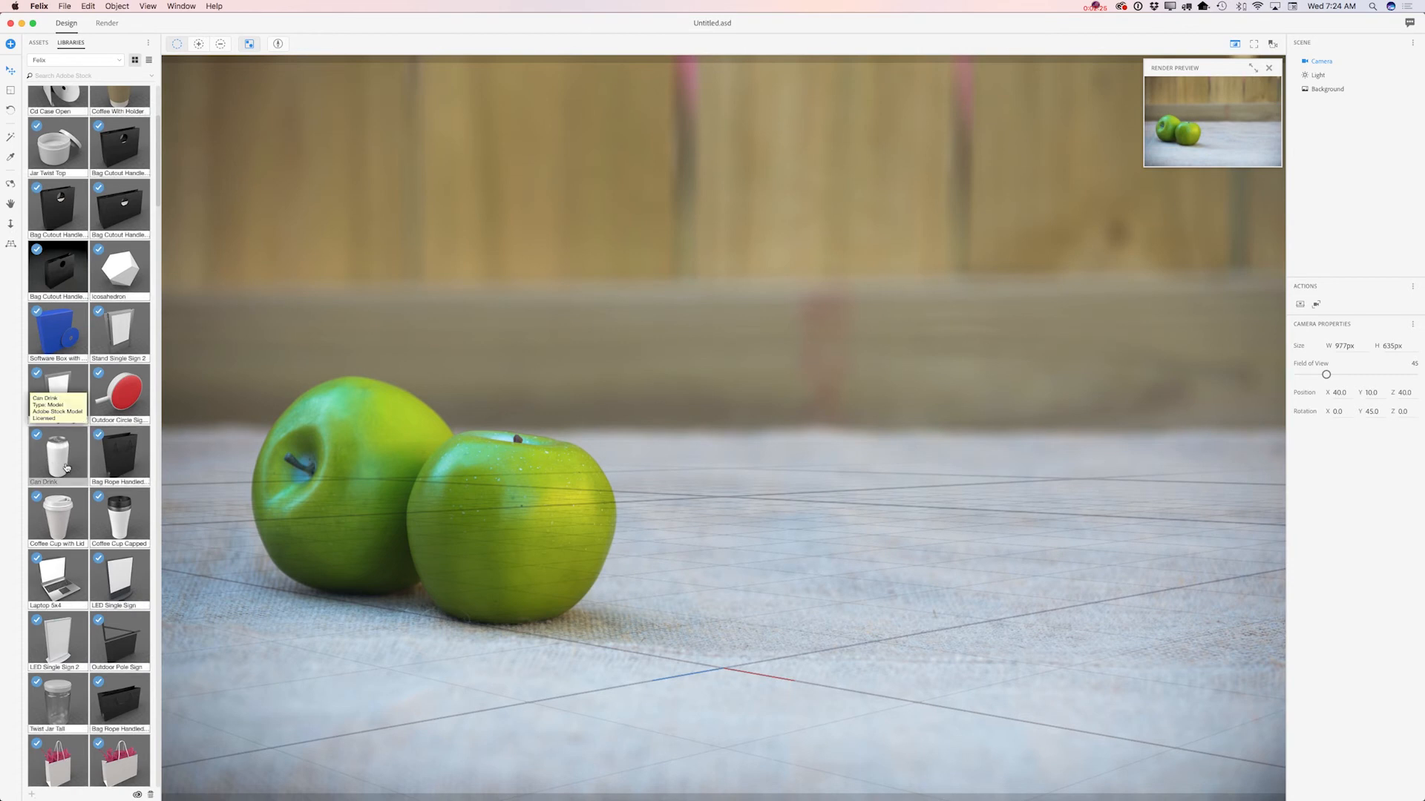
Place the Can Drink model on the cloth beside the apples
{"action": "double_click", "coordinate": [58, 454]}
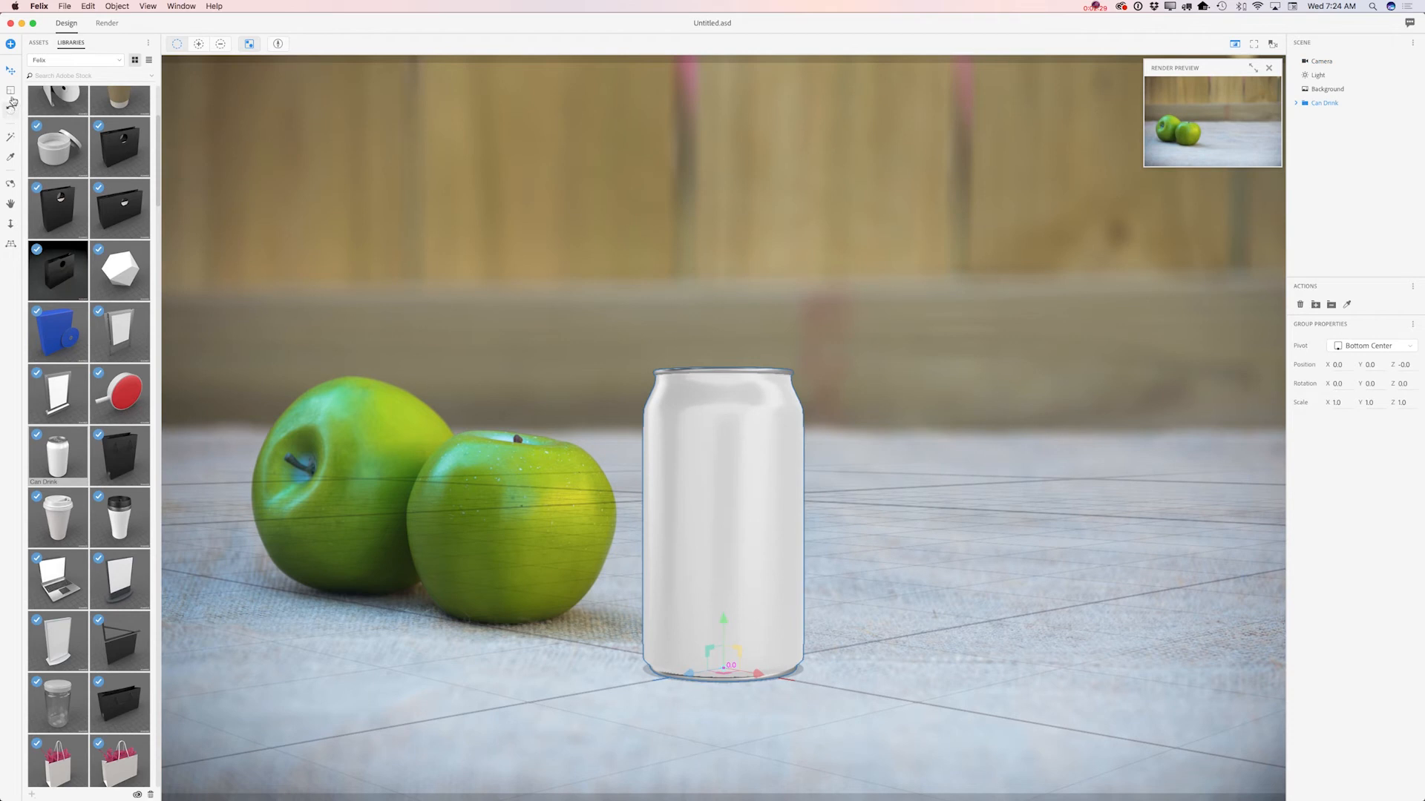
{"action": "mouse_move", "coordinate": [10, 92]}
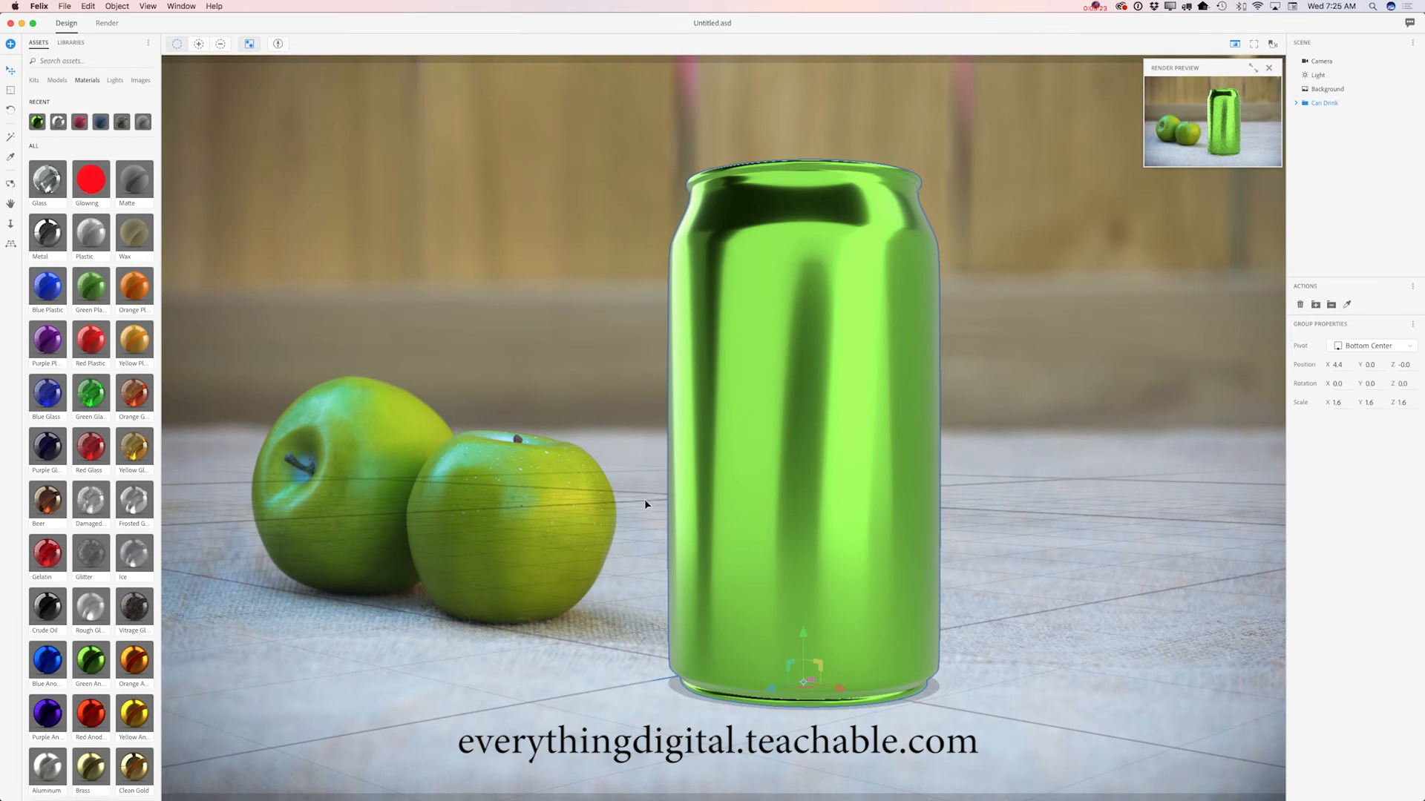
{"action": "mouse_move", "coordinate": [620, 455]}
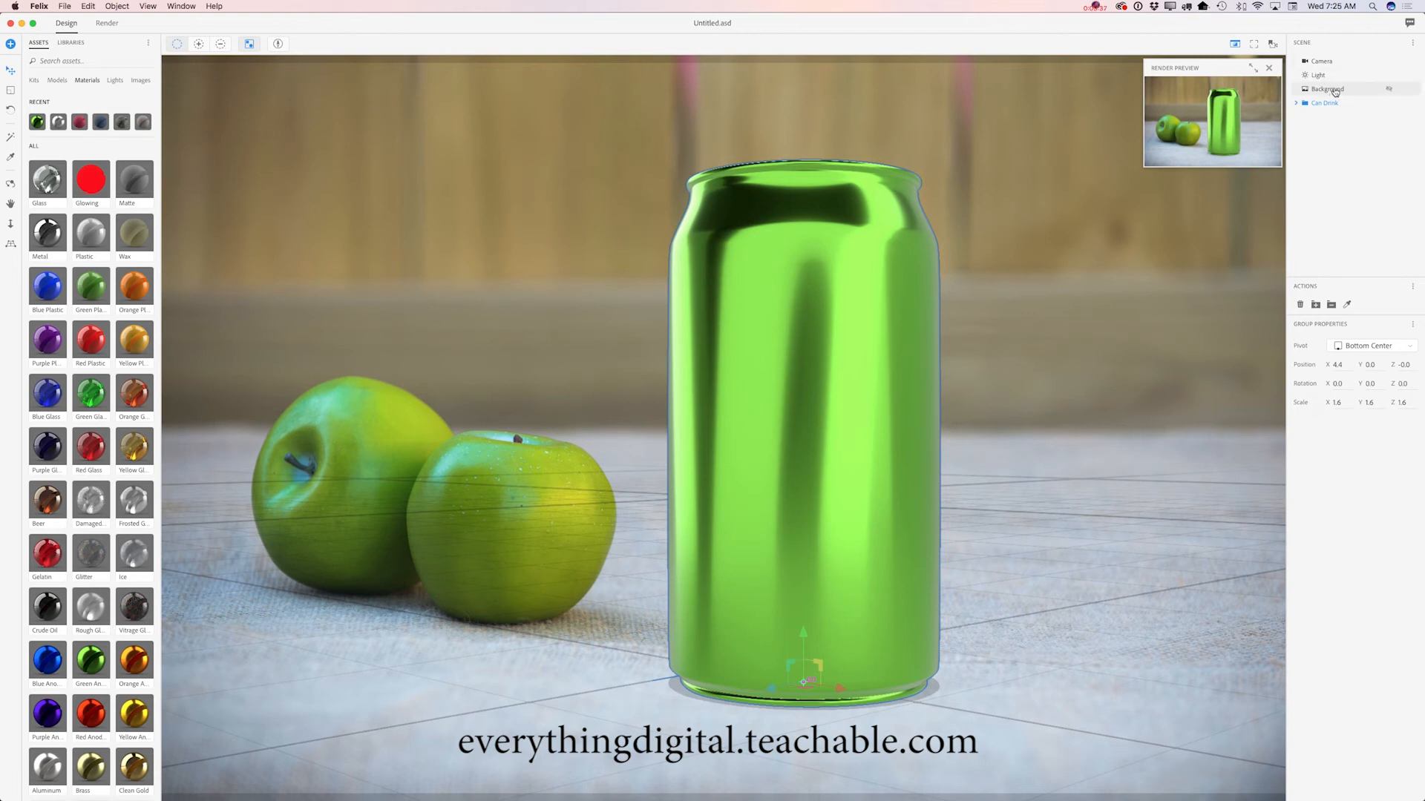
Generate an Outdoors image-based light from the background photo for matching tones and shadow
{"action": "left_click", "coordinate": [1327, 89]}
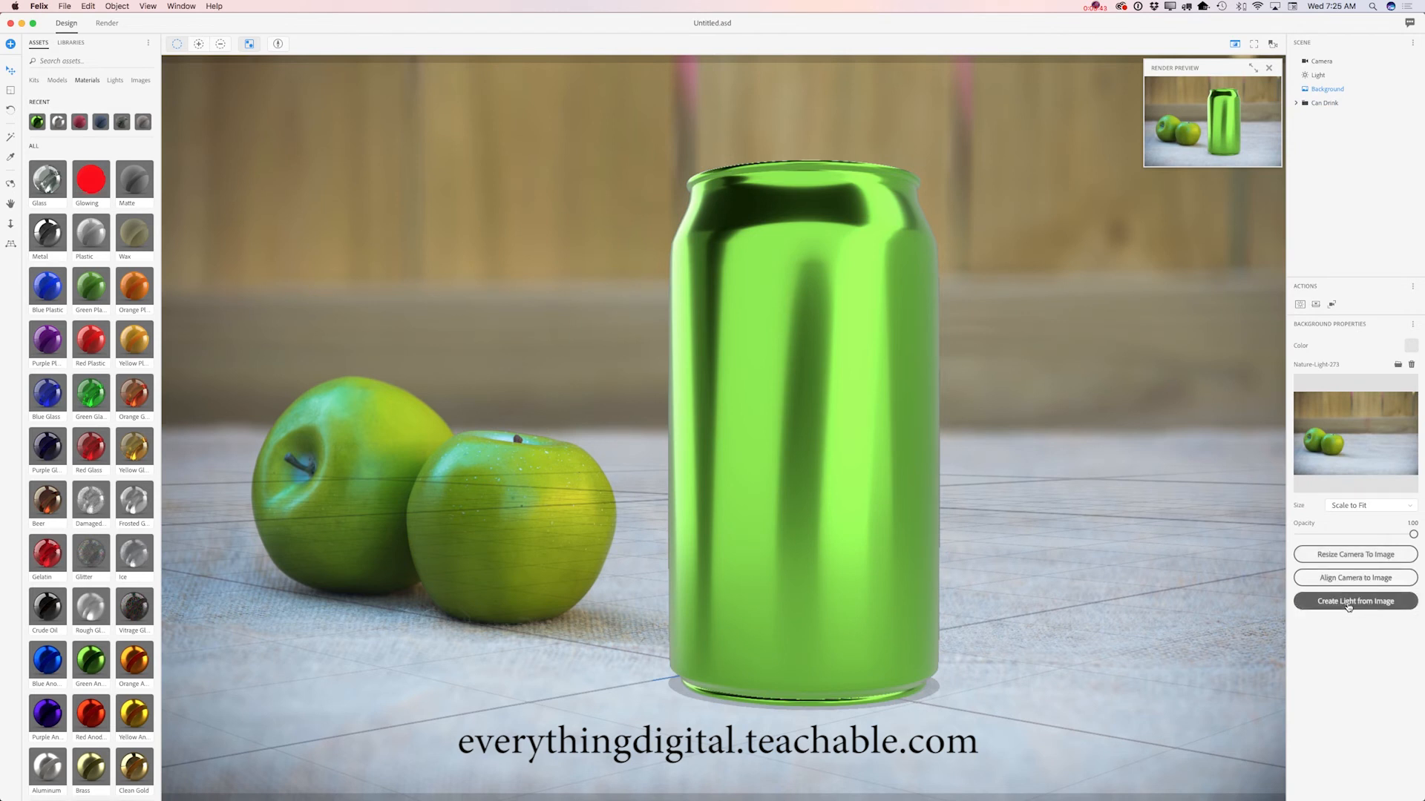
{"action": "left_click", "coordinate": [1355, 601]}
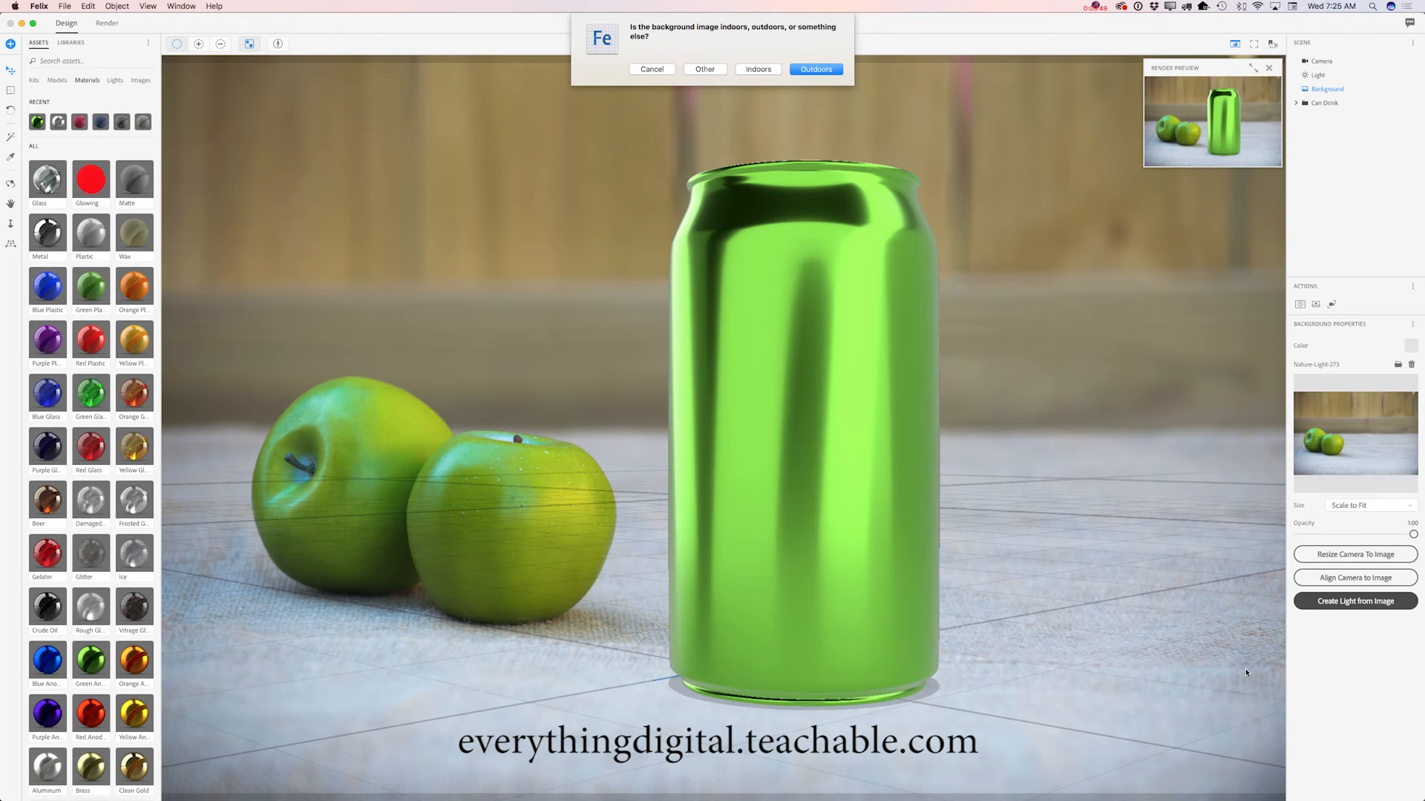
{"action": "mouse_move", "coordinate": [678, 98]}
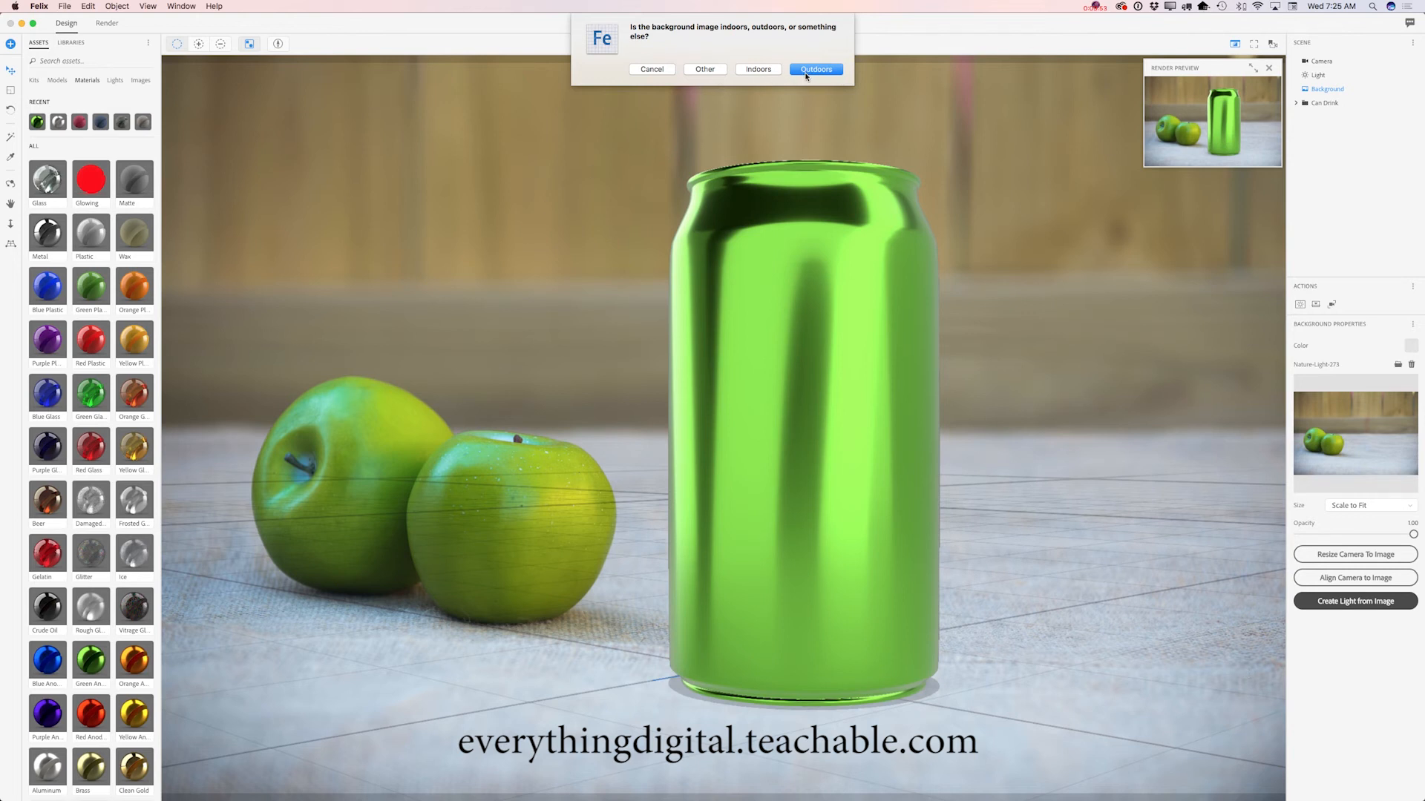
{"action": "left_click", "coordinate": [815, 70]}
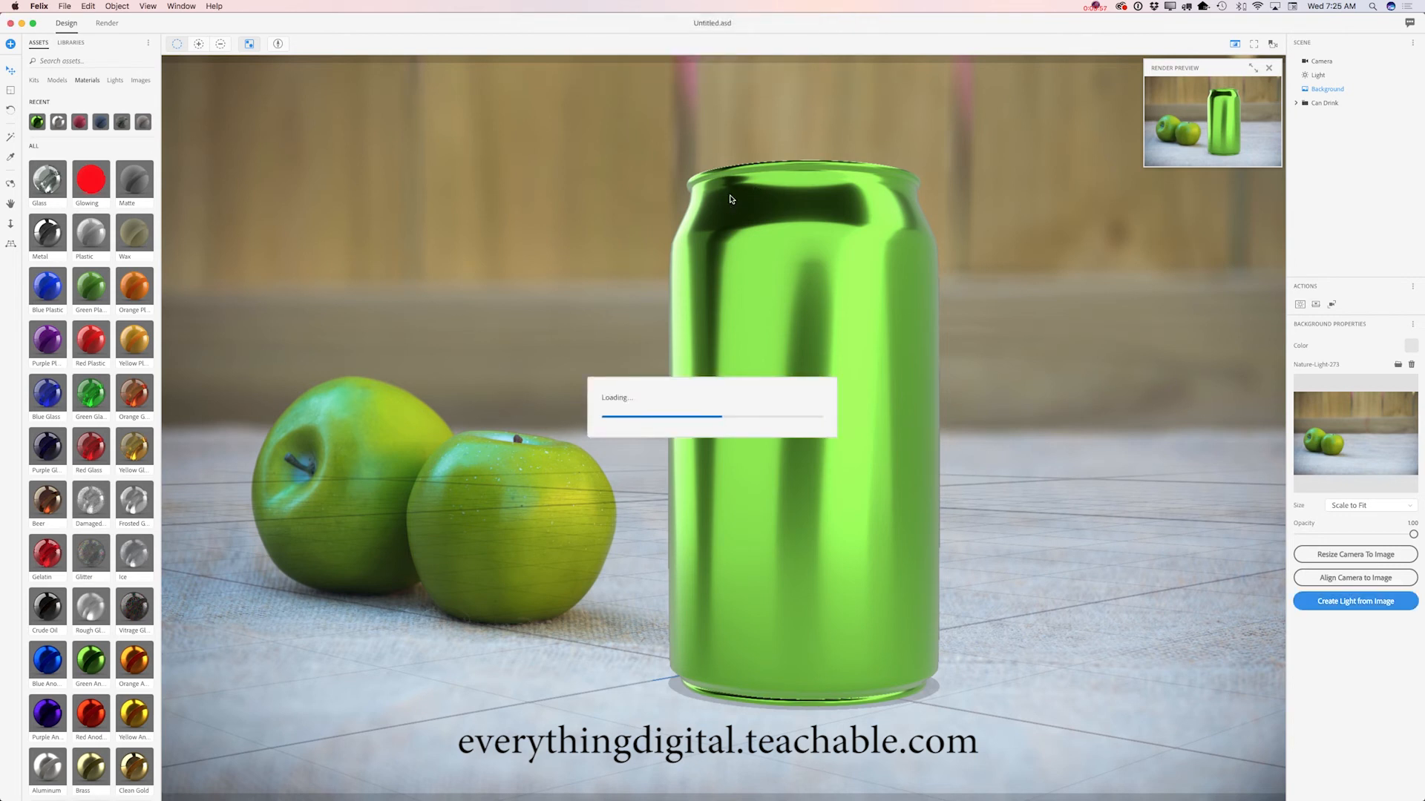
{"action": "left_click", "coordinate": [1353, 601]}
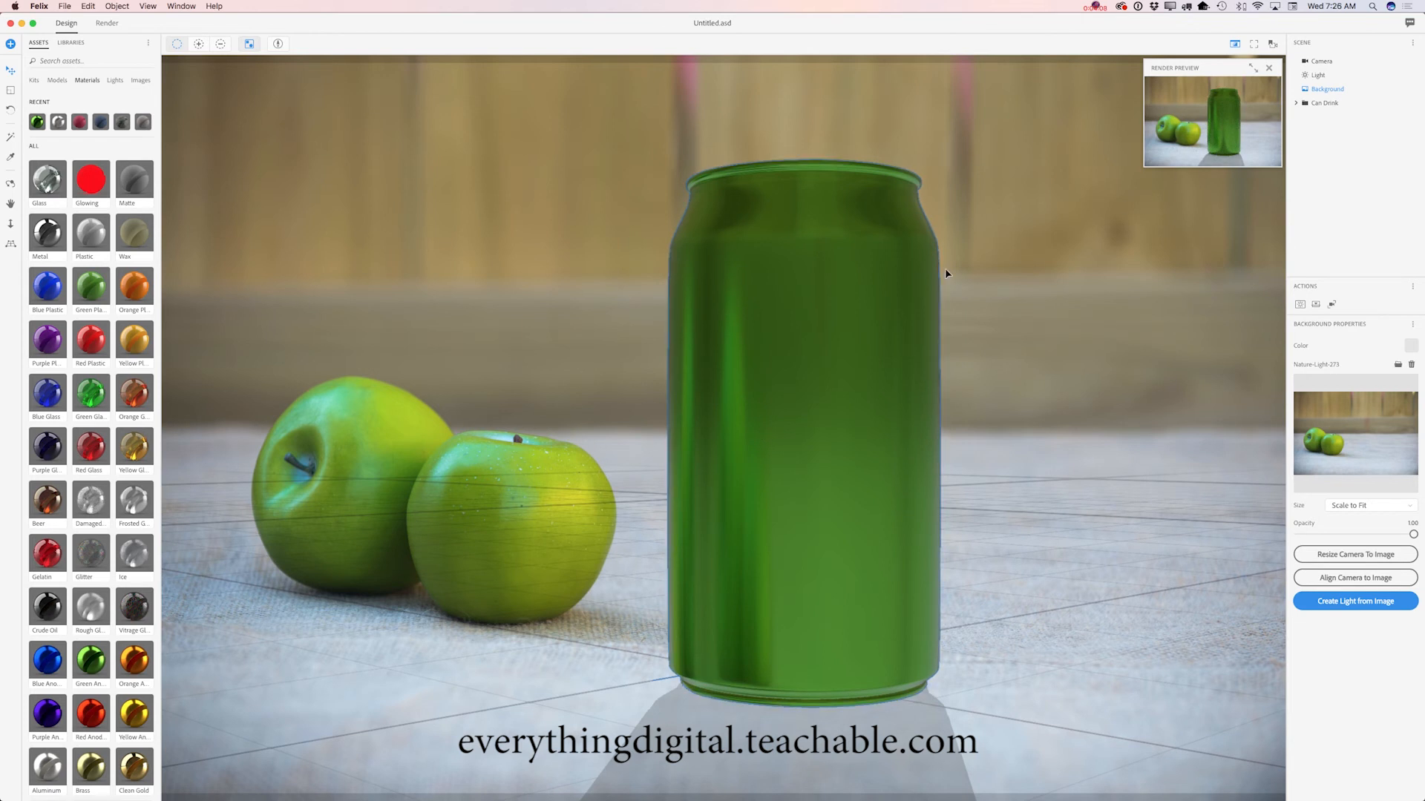
Select the scene light to show its Image Based Light and Sun Light settings
{"action": "left_click", "coordinate": [1316, 74]}
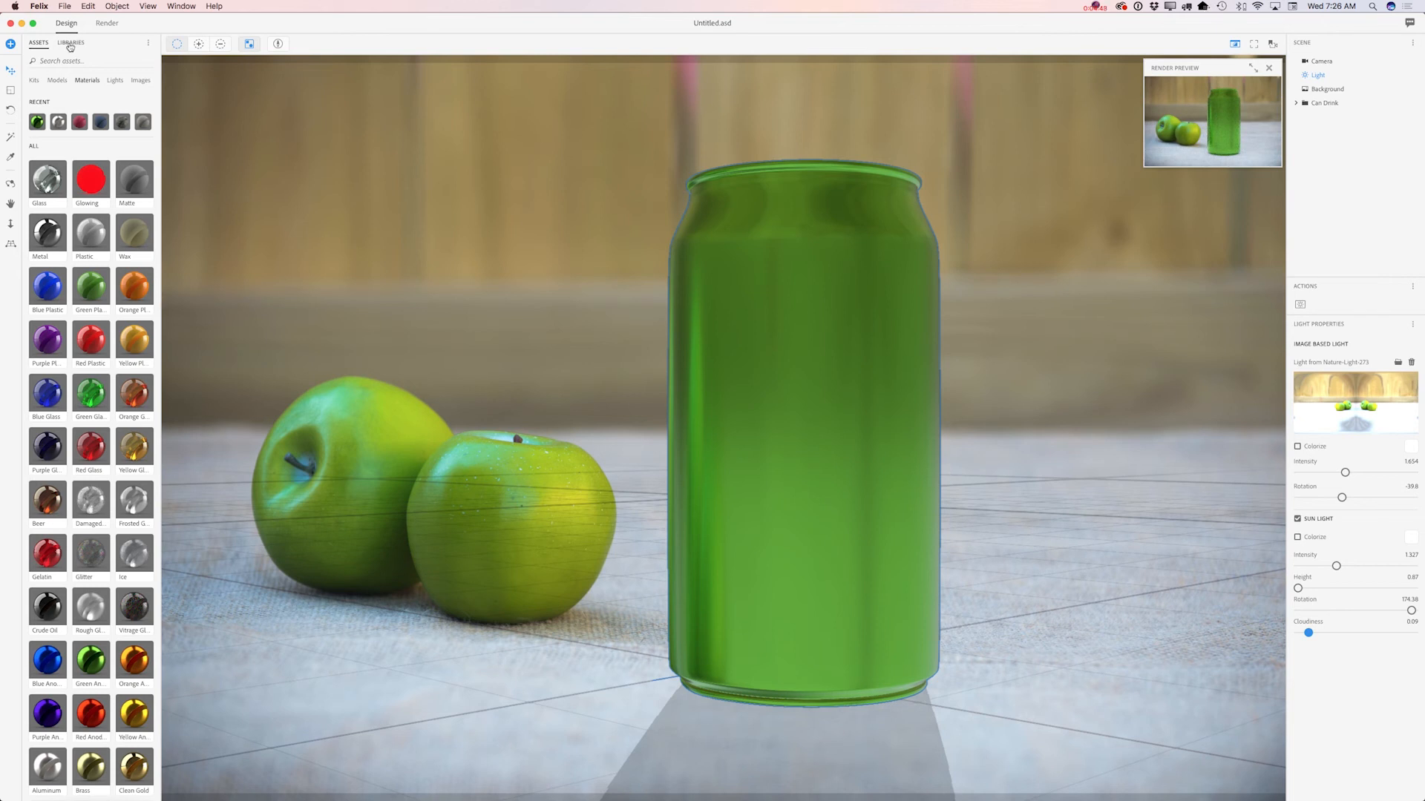
Scroll the Felix library's stock models down to the Splash model
{"action": "left_click", "coordinate": [70, 44]}
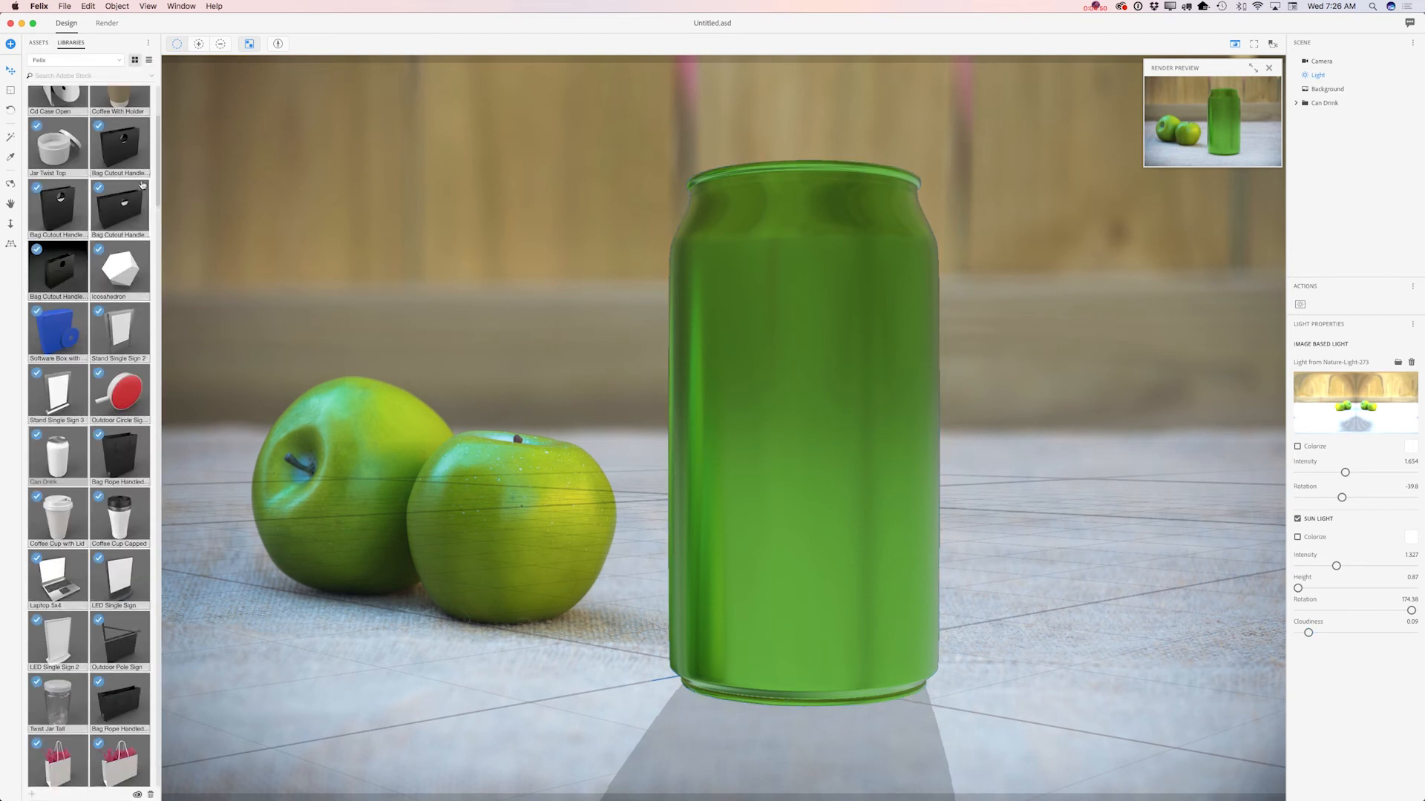
{"action": "scroll", "scroll_direction": "down", "scroll_amount": 3}
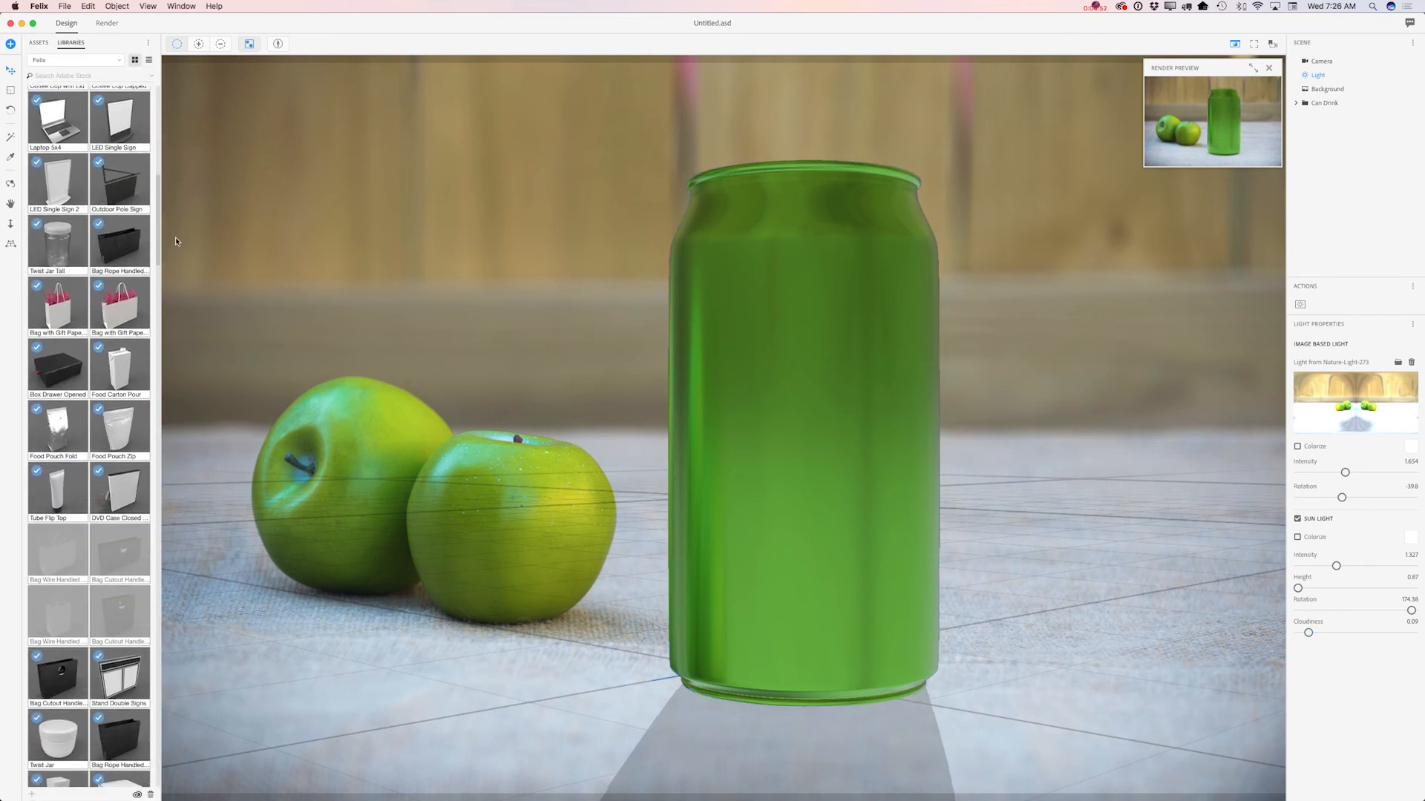
{"action": "scroll", "scroll_direction": "down", "scroll_amount": 3}
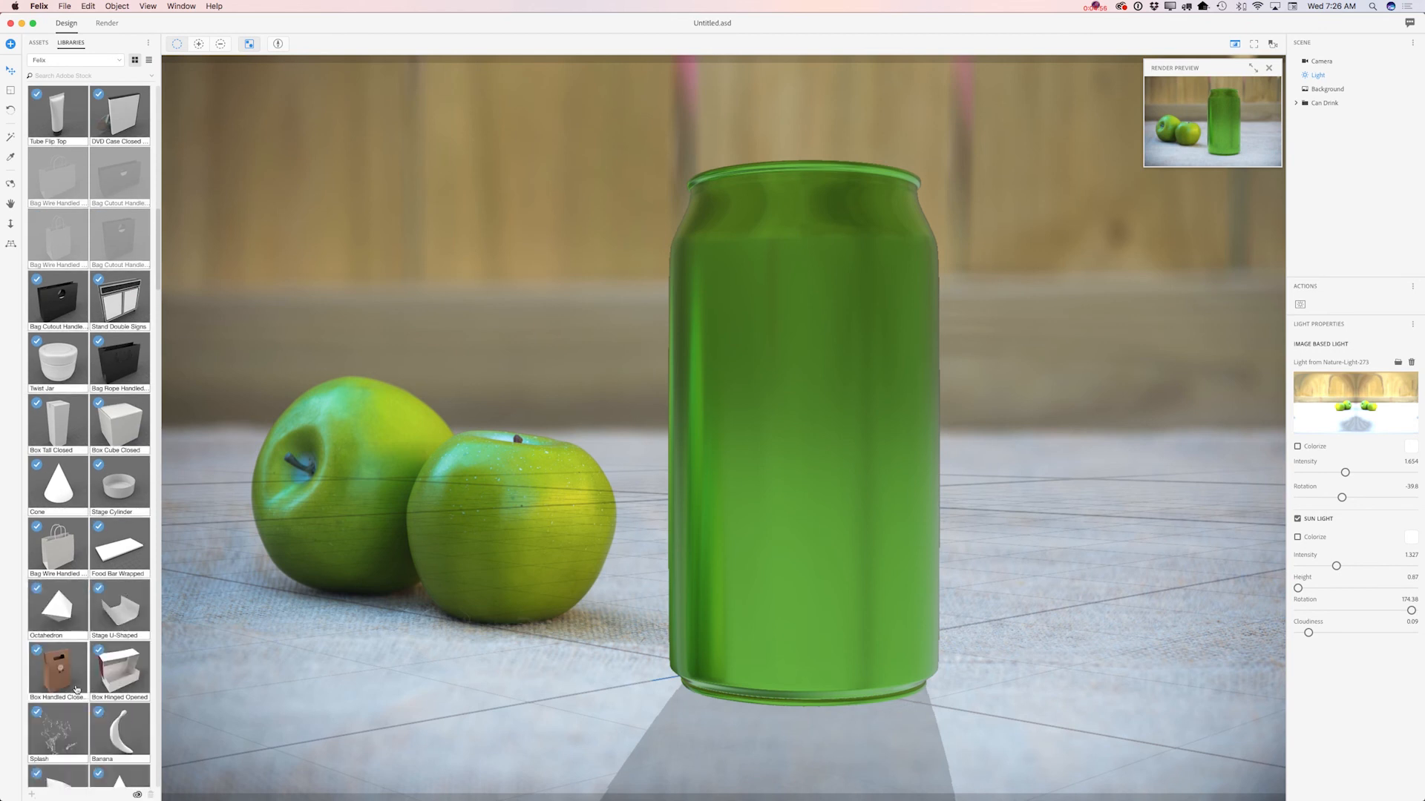
{"action": "scroll", "scroll_direction": "down", "scroll_amount": 3}
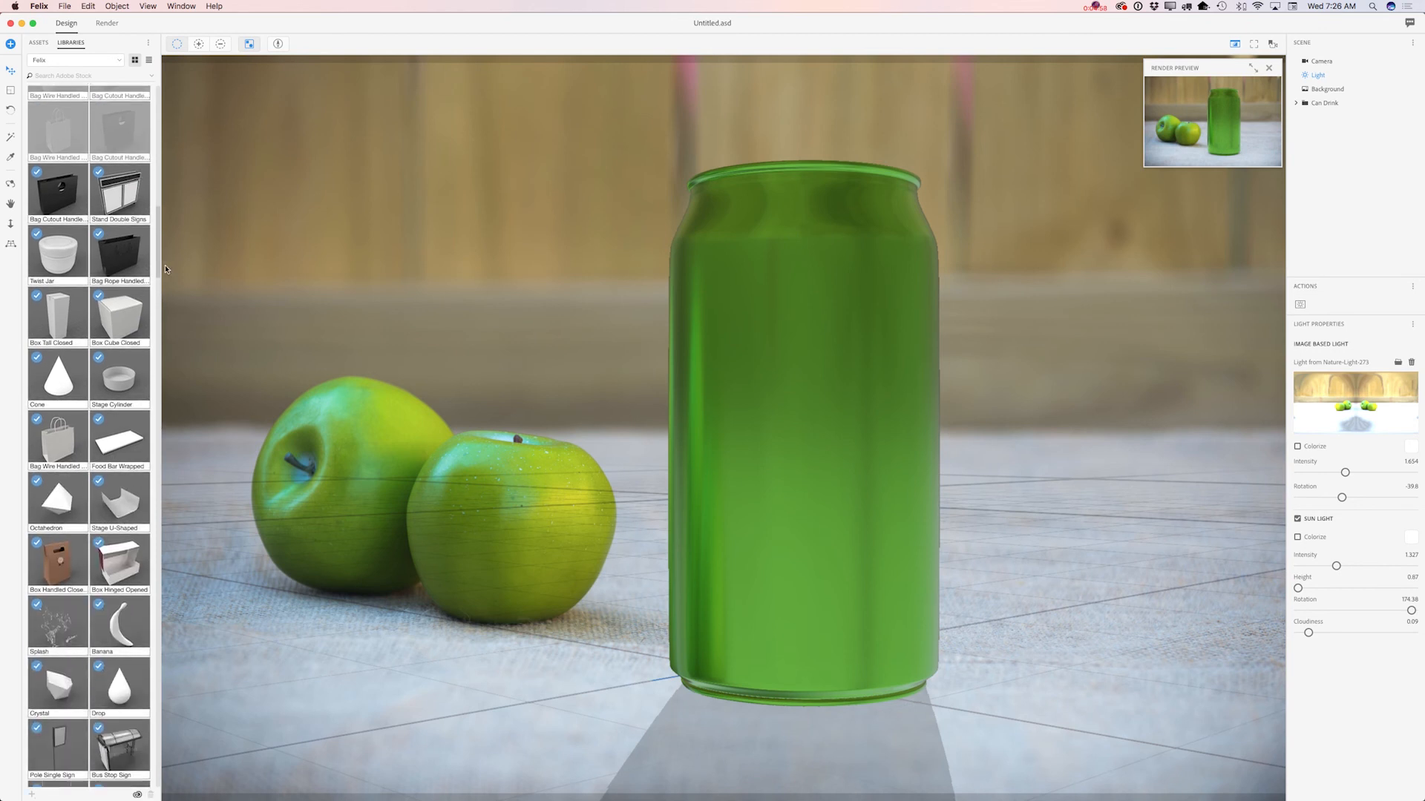
{"action": "scroll", "scroll_direction": "down", "scroll_amount": 3}
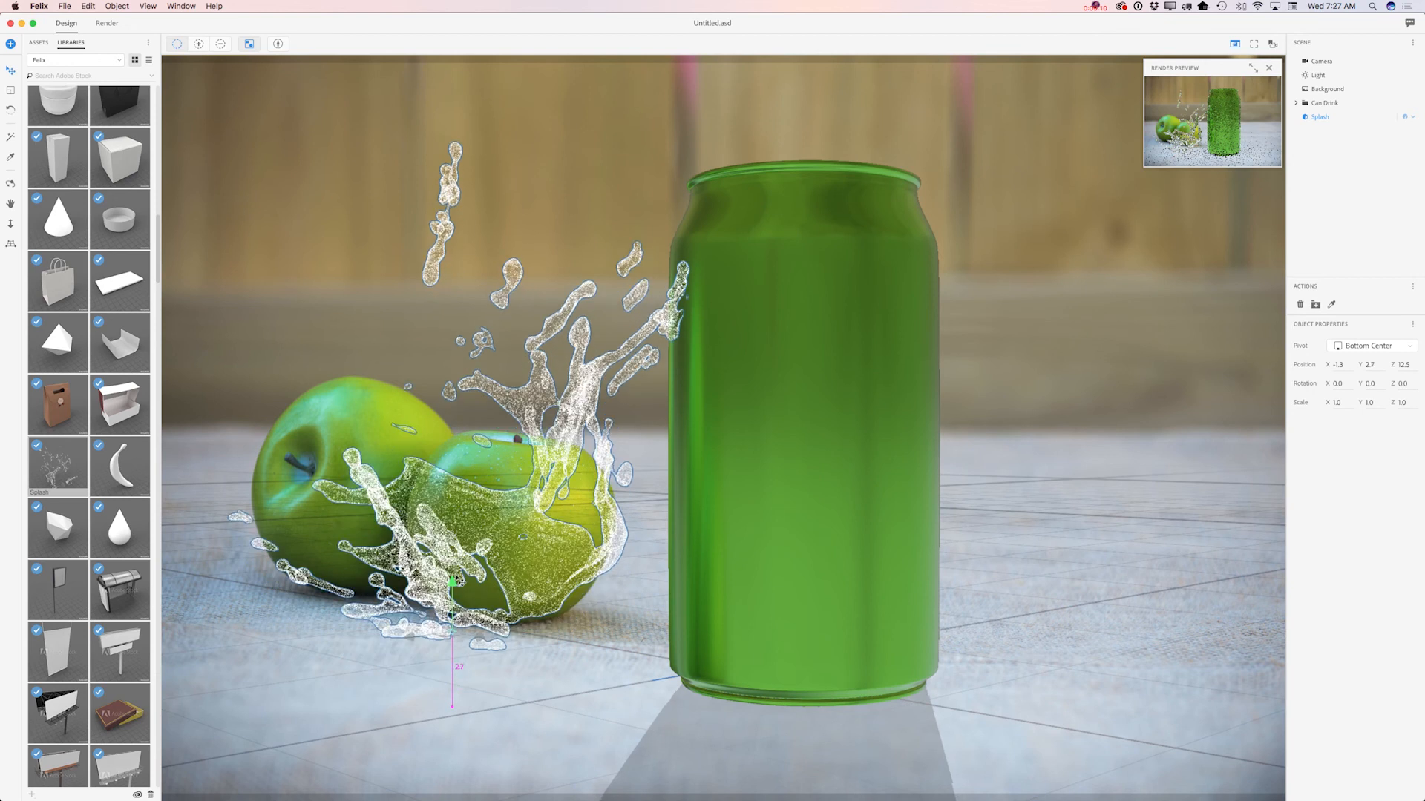
Drag the splash down toward the base of the can
{"action": "left_click_drag", "start_coordinate": [452, 582], "coordinate": [453, 600]}
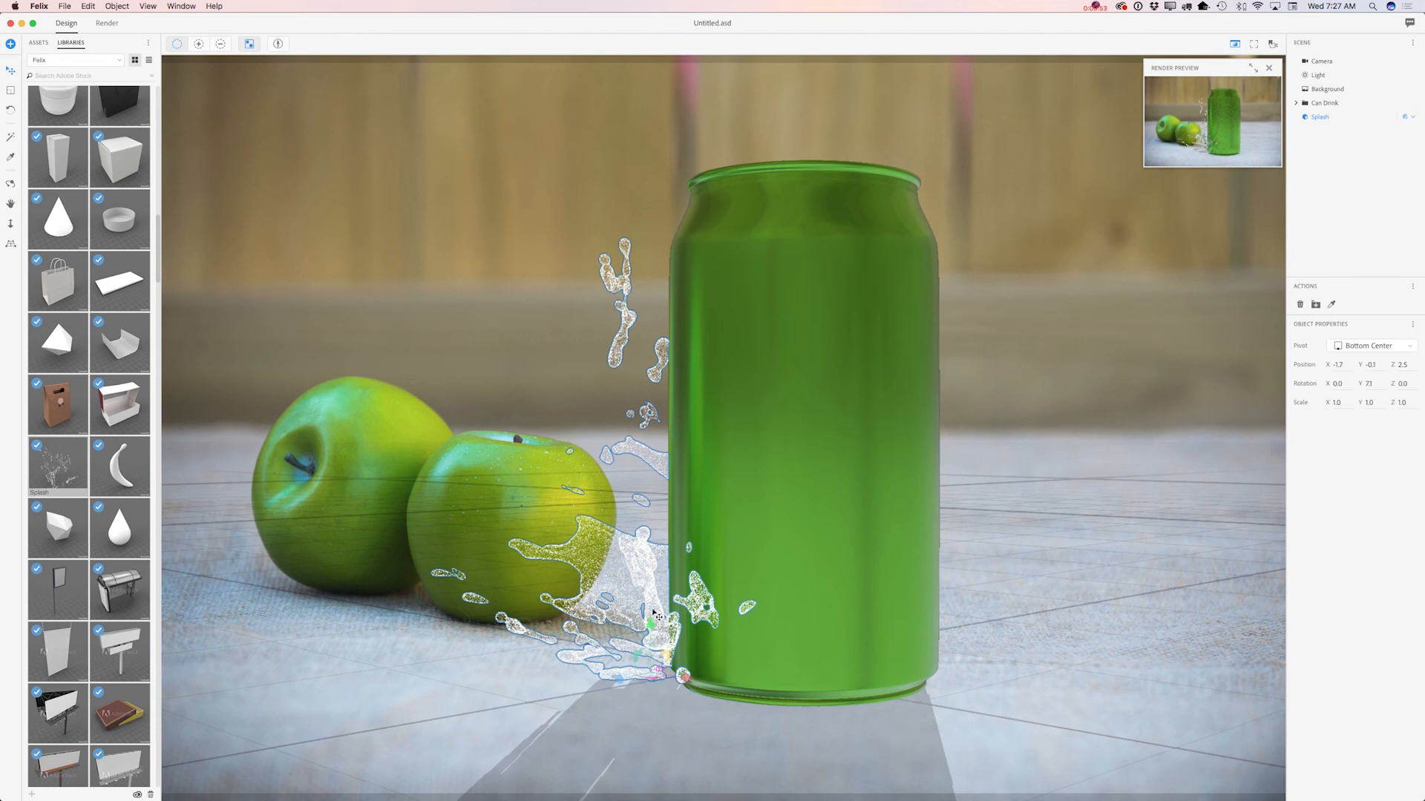
{"action": "mouse_move", "coordinate": [667, 636]}
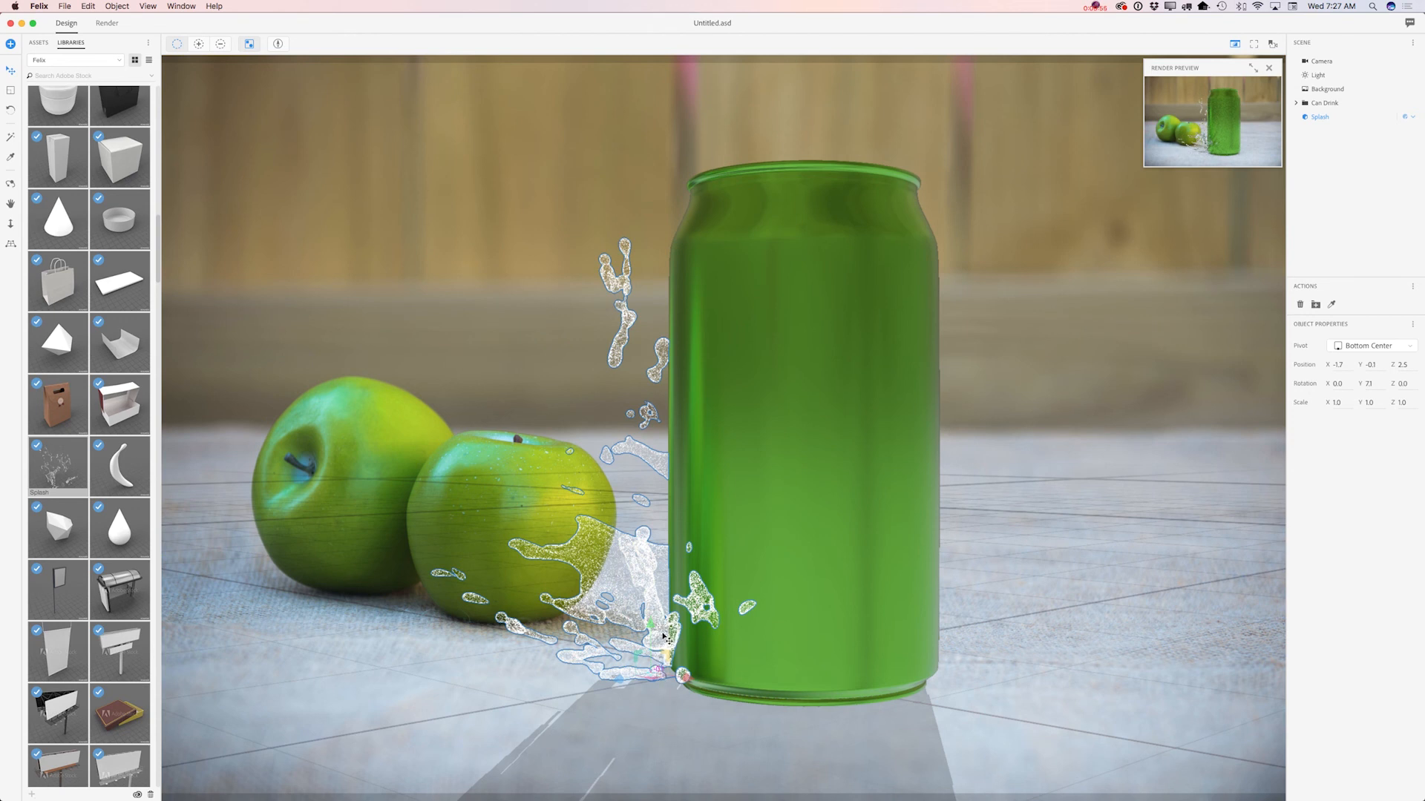
{"action": "mouse_move", "coordinate": [672, 646]}
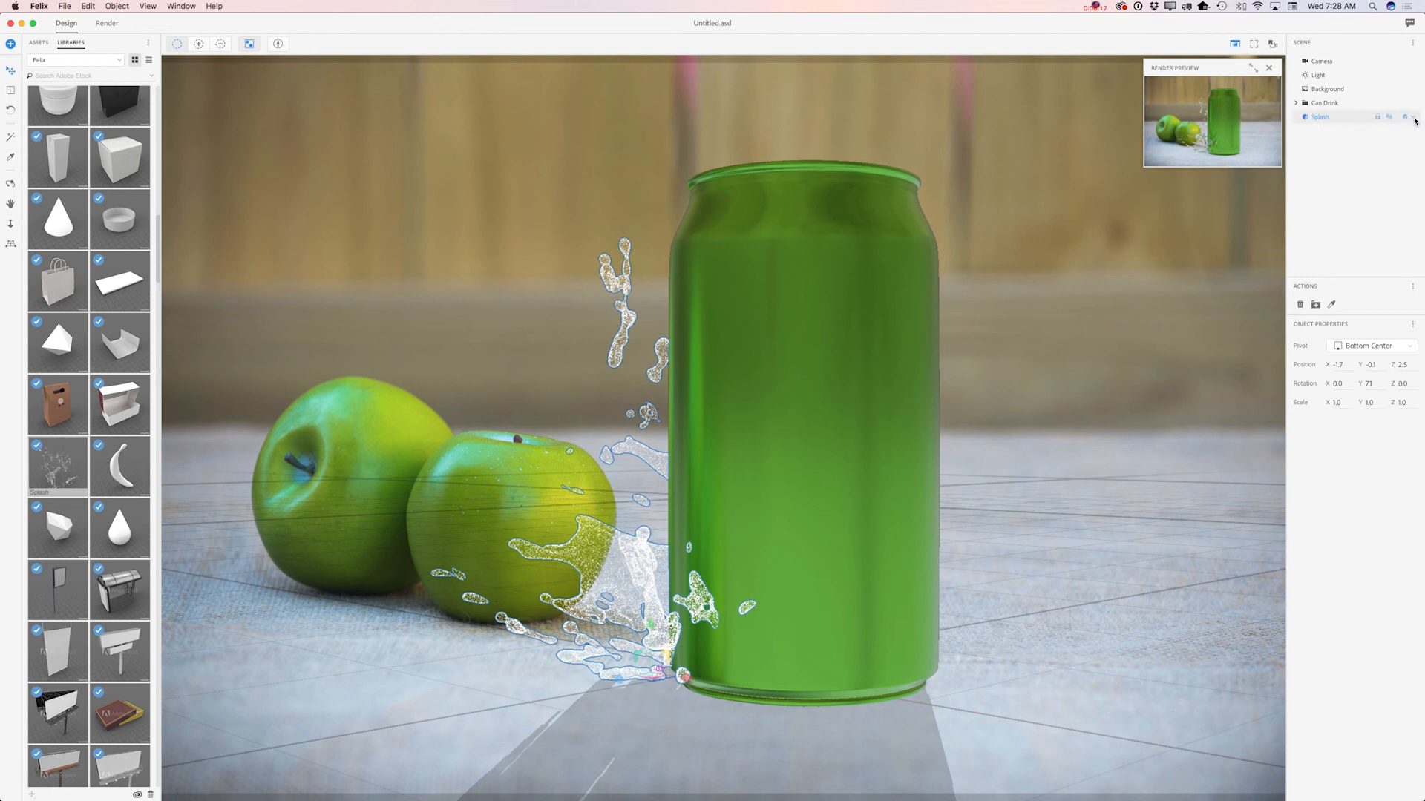
Expand Splash in the Scene panel and select Splash Mat to show its Material Properties
{"action": "left_click", "coordinate": [1404, 116]}
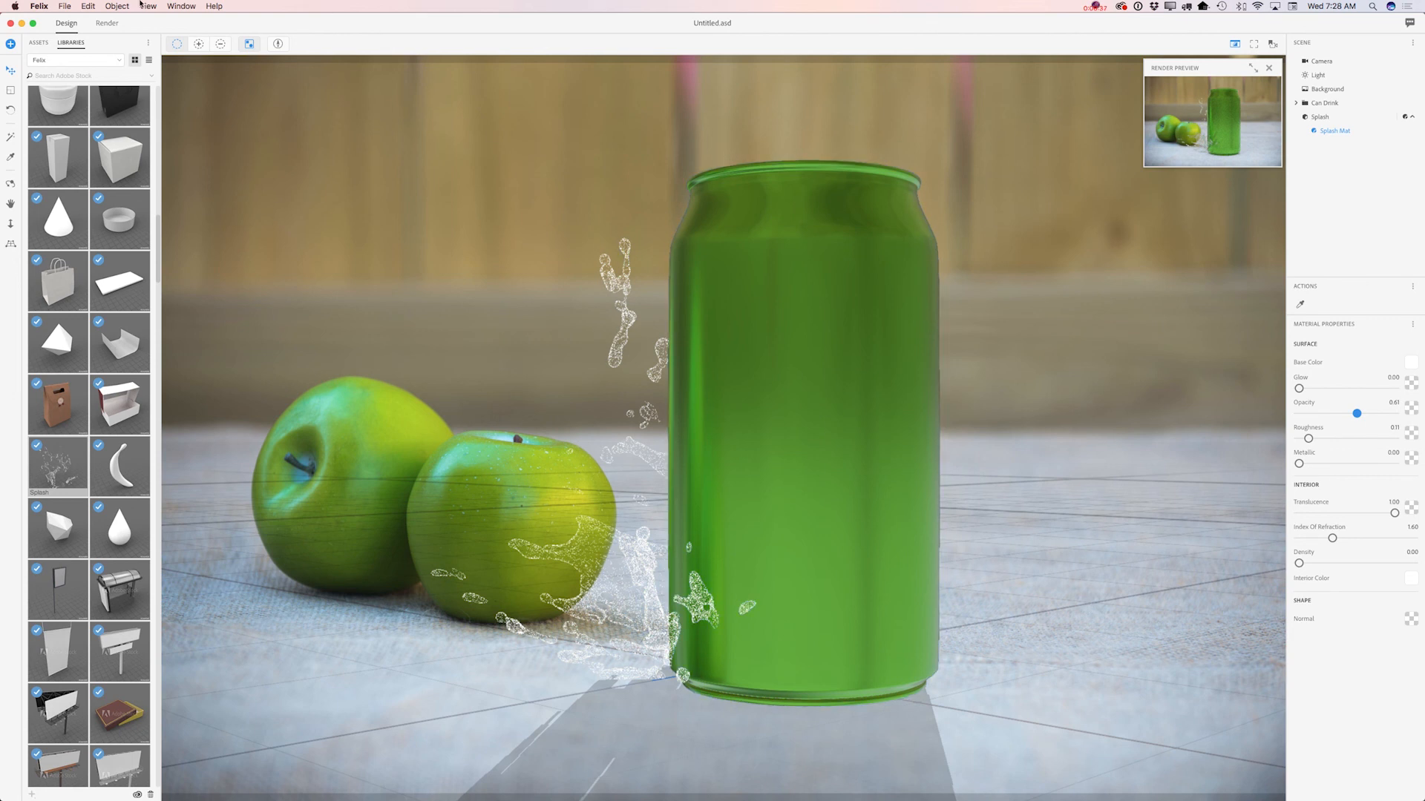
Switch to Render and name the output 'tutorials' in Pictures > Fe
{"action": "left_click", "coordinate": [106, 22]}
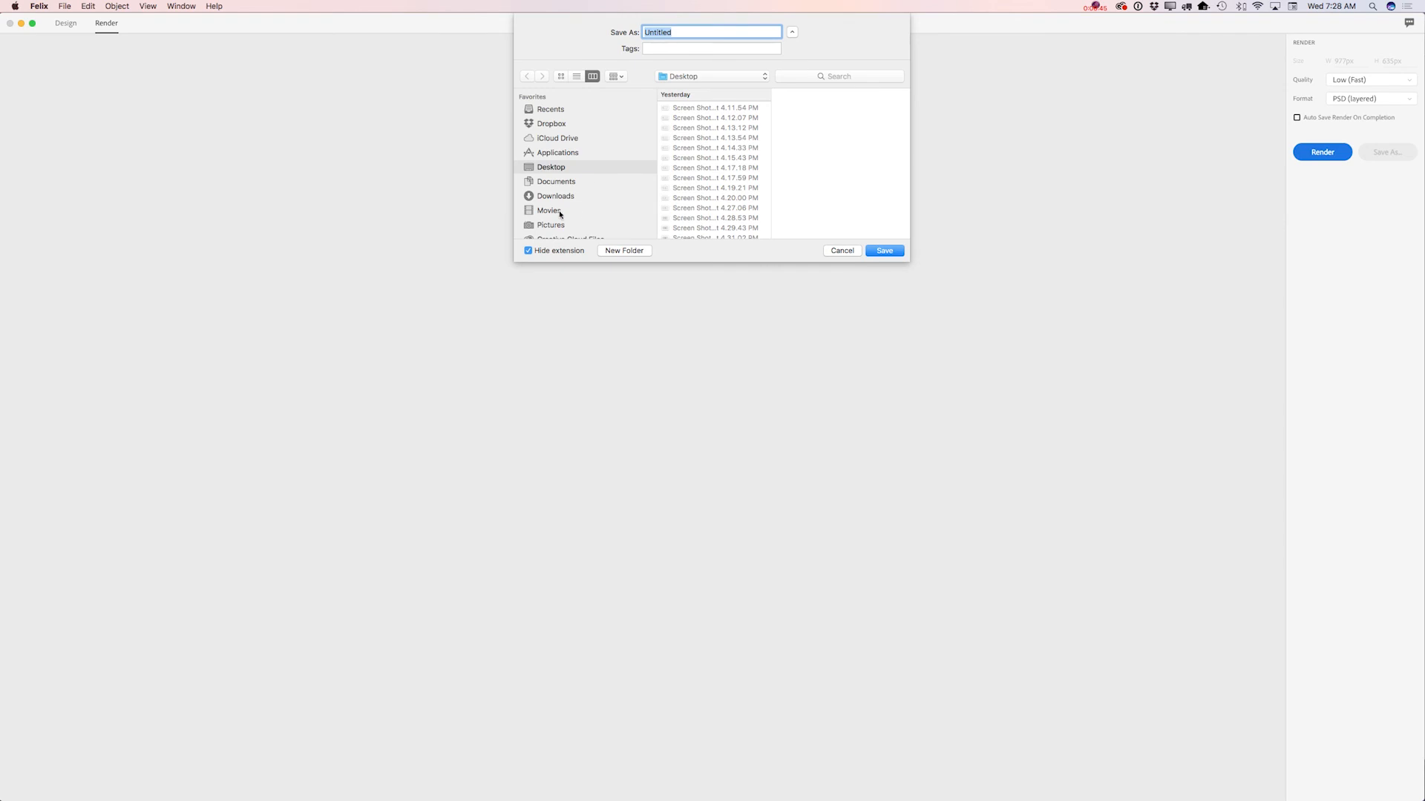
{"action": "left_click", "coordinate": [551, 224]}
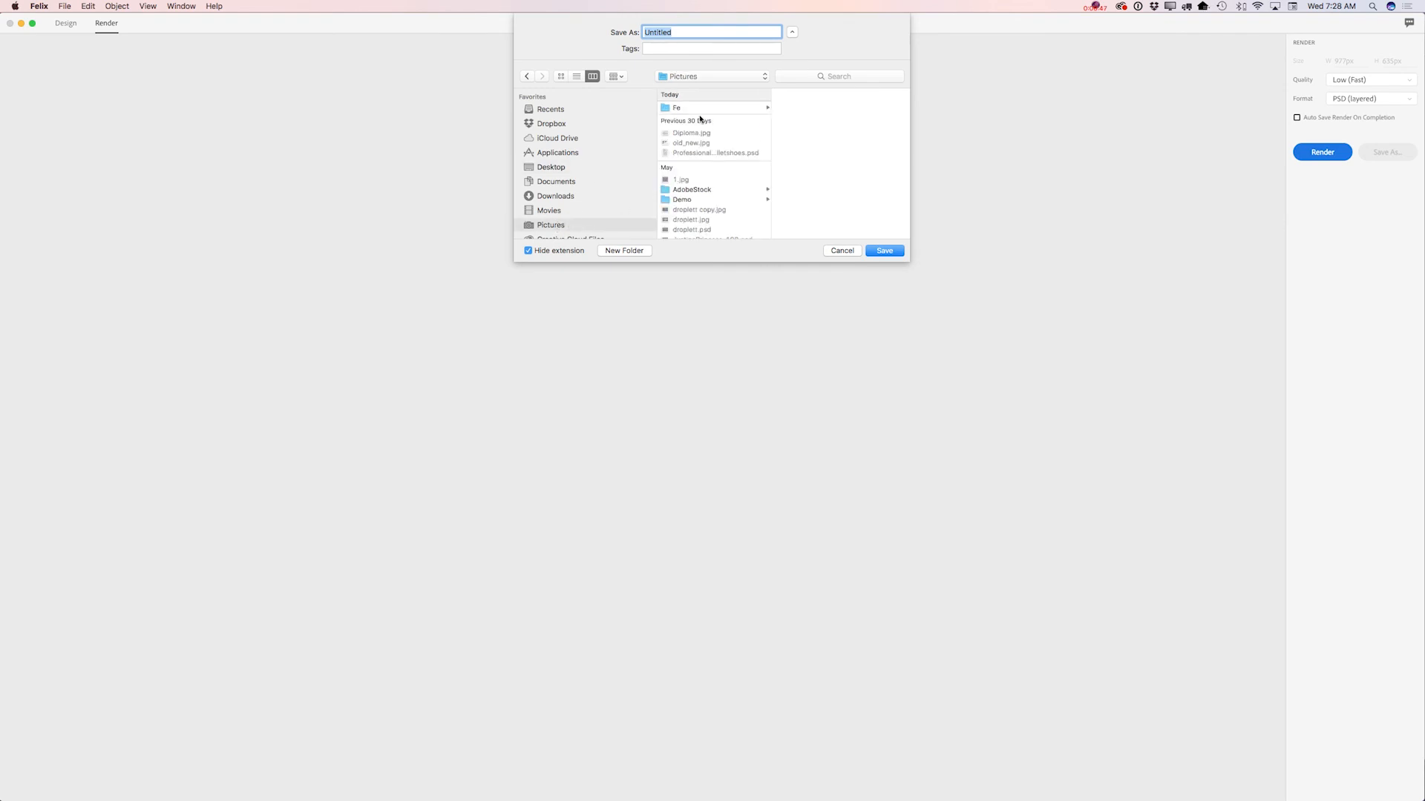
{"action": "left_click", "coordinate": [677, 107]}
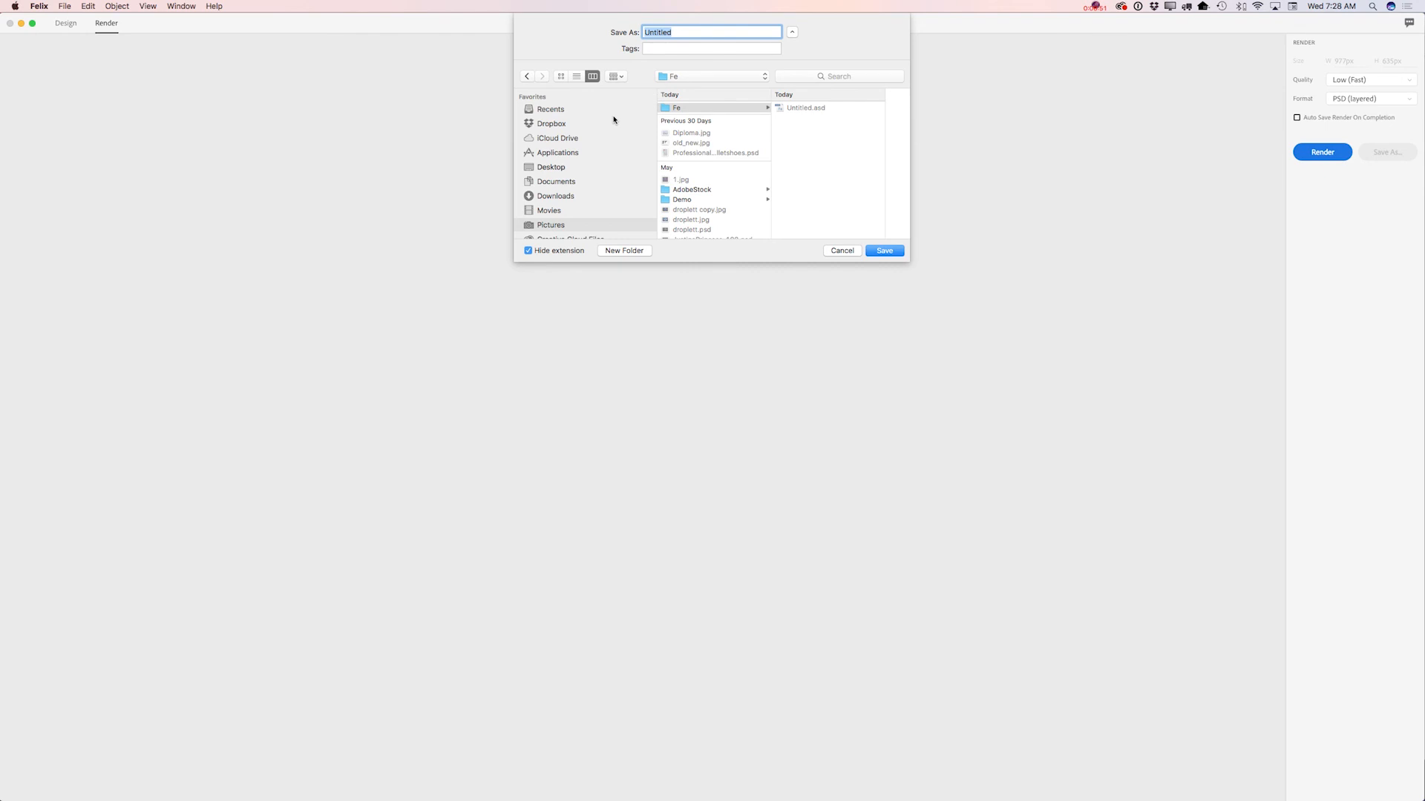
{"action": "type", "text": "tut"}
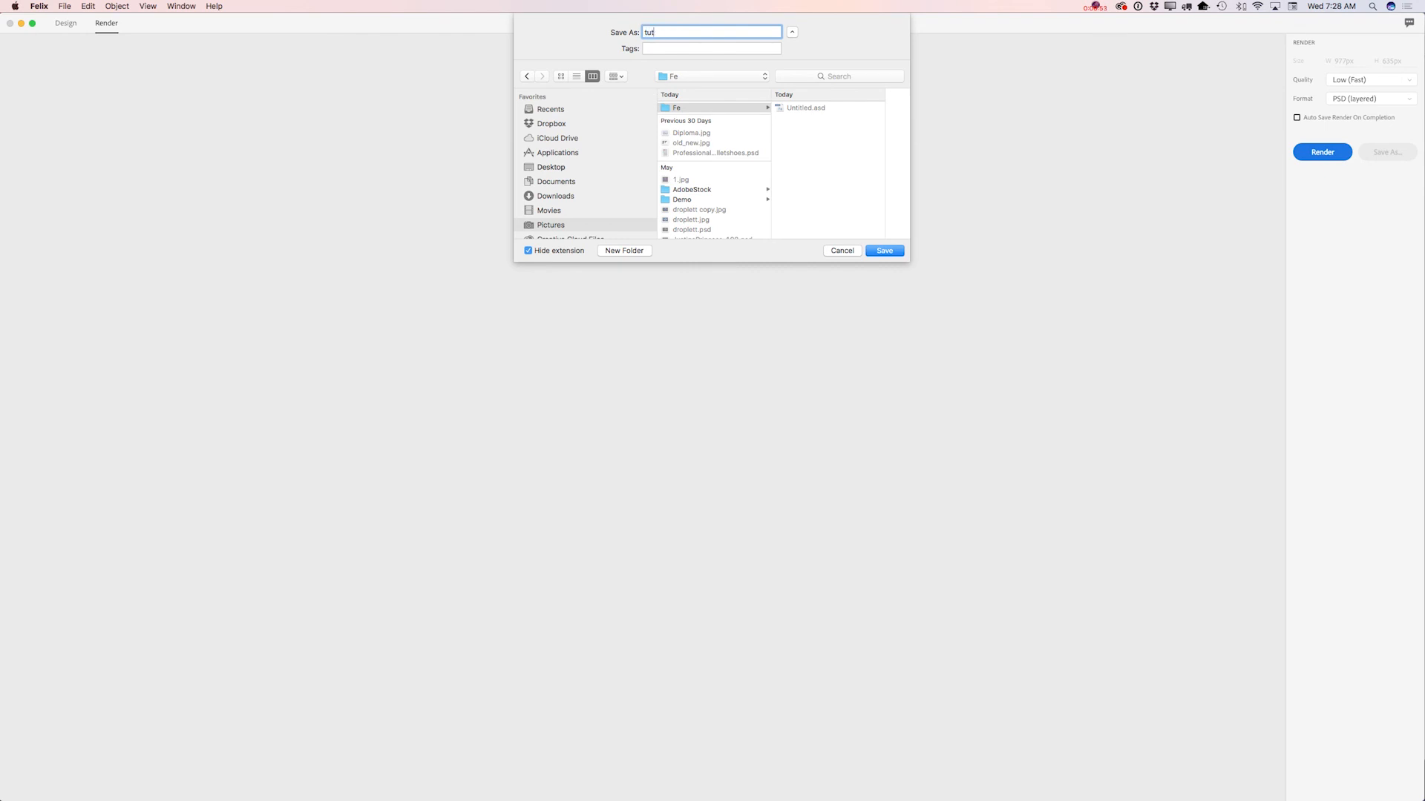
{"action": "type", "text": "orial"}
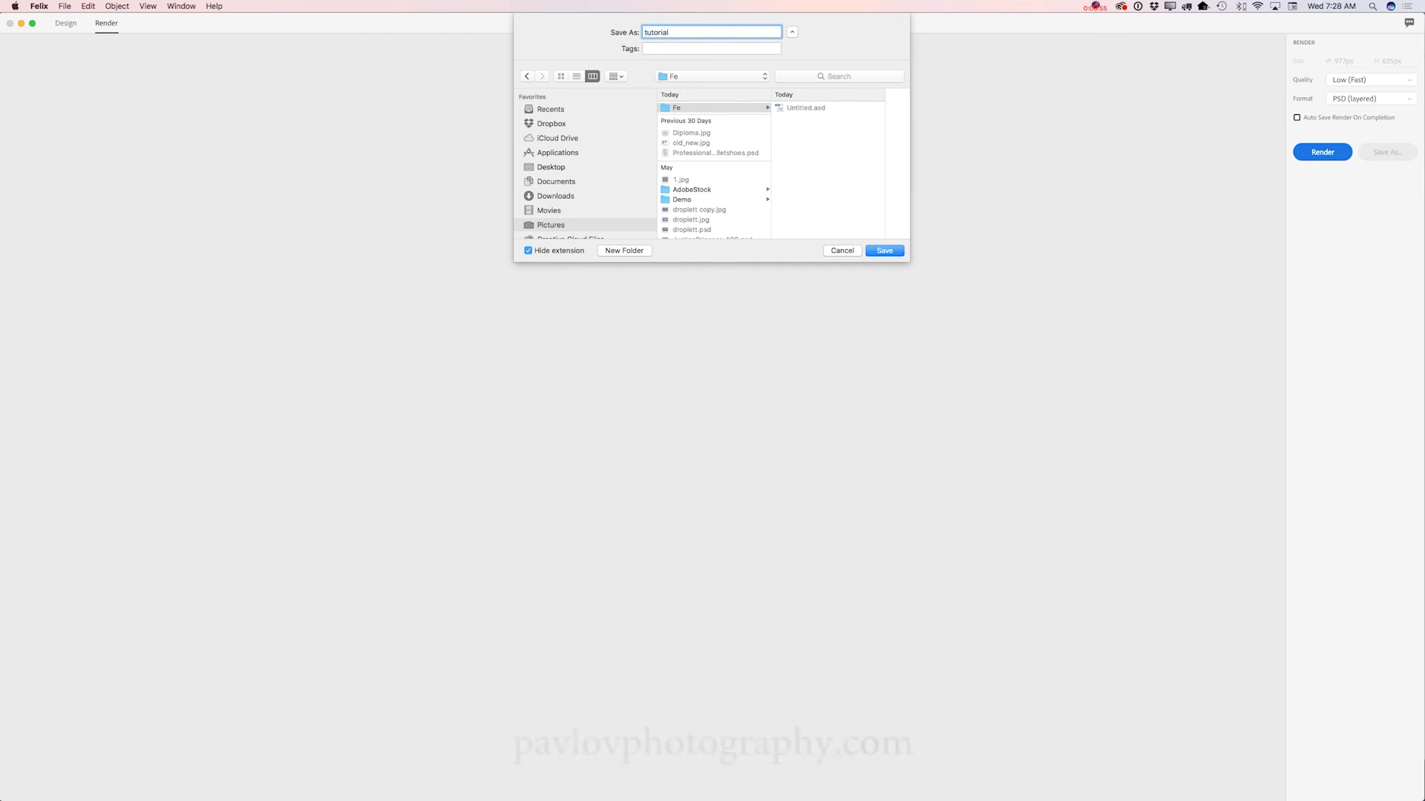
{"action": "type", "text": "s"}
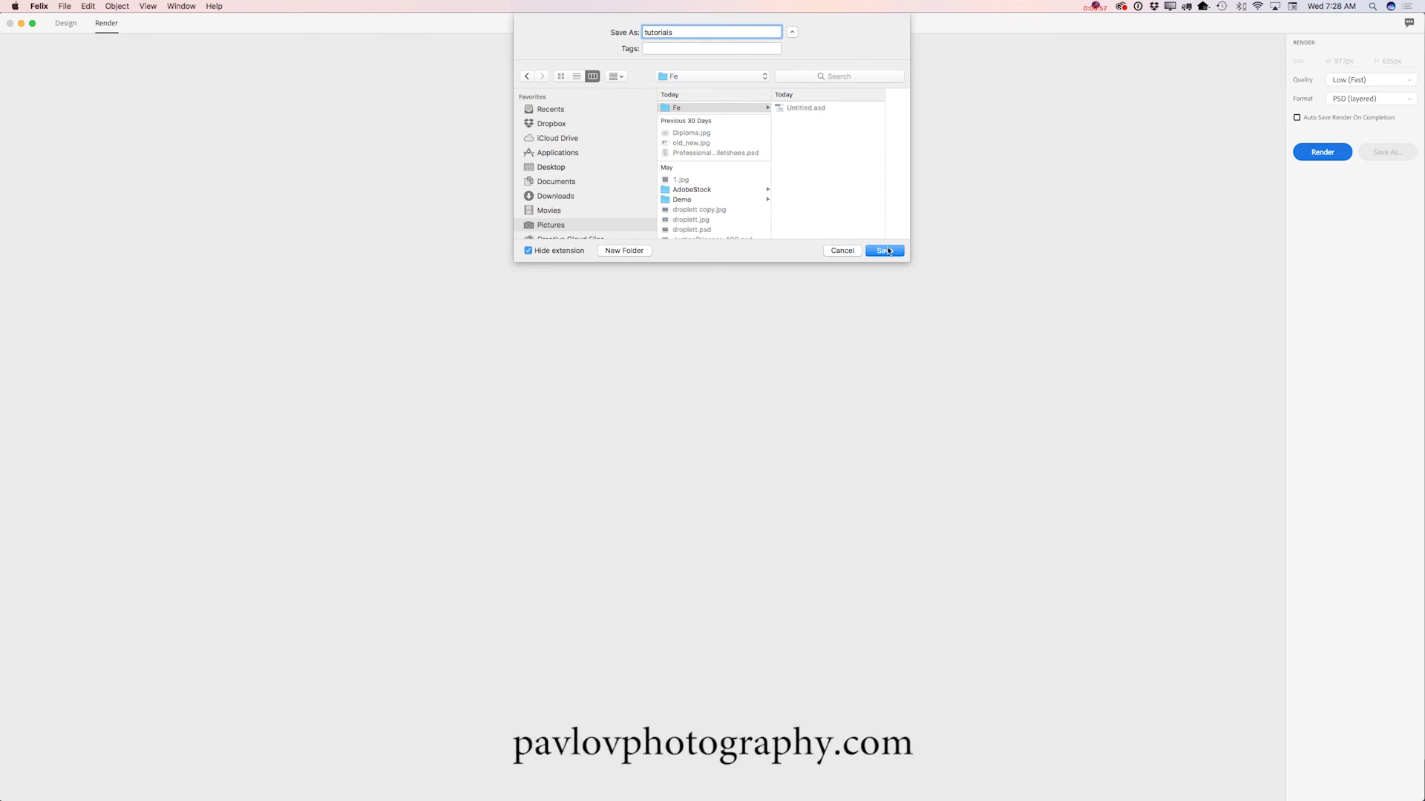
Confirm the save location and start a High quality PSD (Layered) render
{"action": "left_click", "coordinate": [882, 249]}
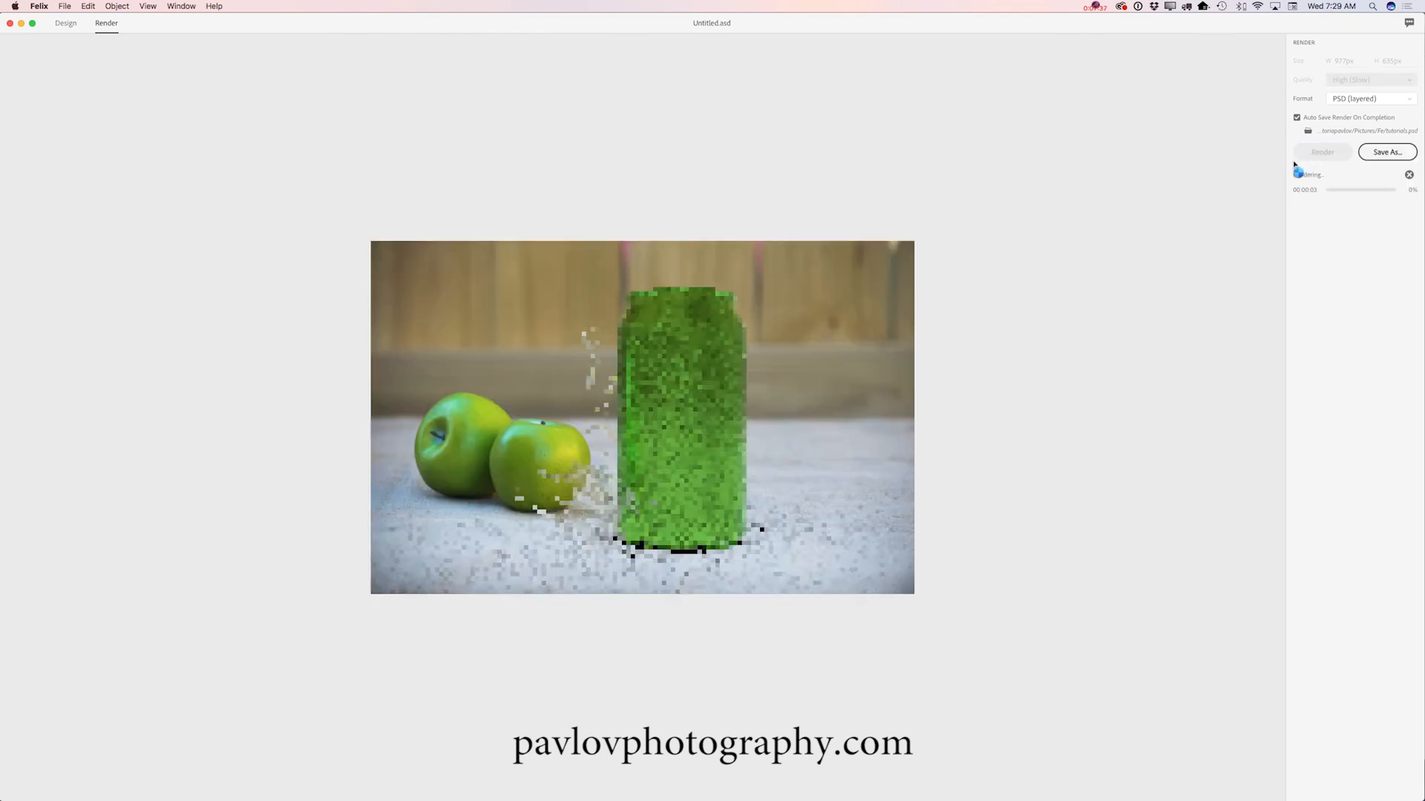